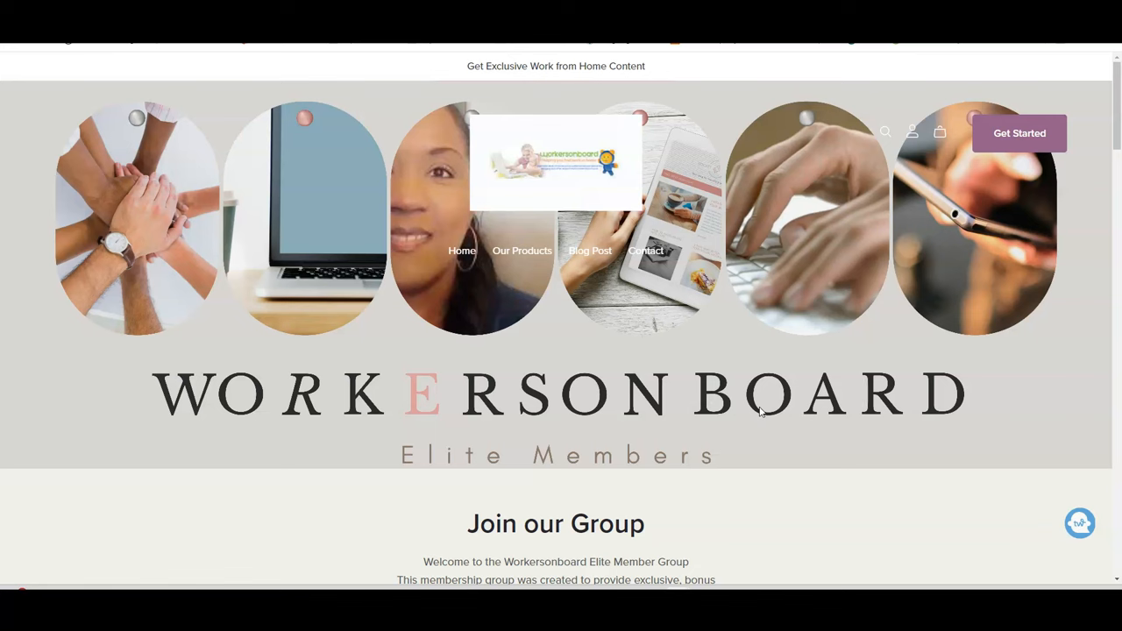
pyautogui.moveTo(768, 417)
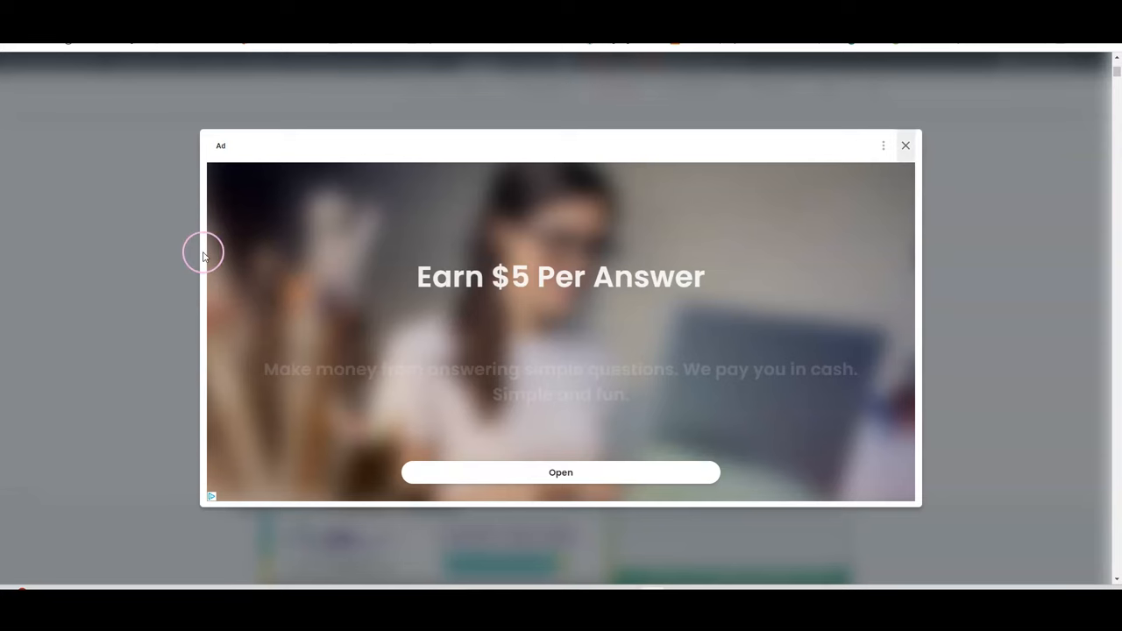
# Dismiss the full-screen ad and scroll down into the 4/11/2024 job openings
pyautogui.click(905, 145)
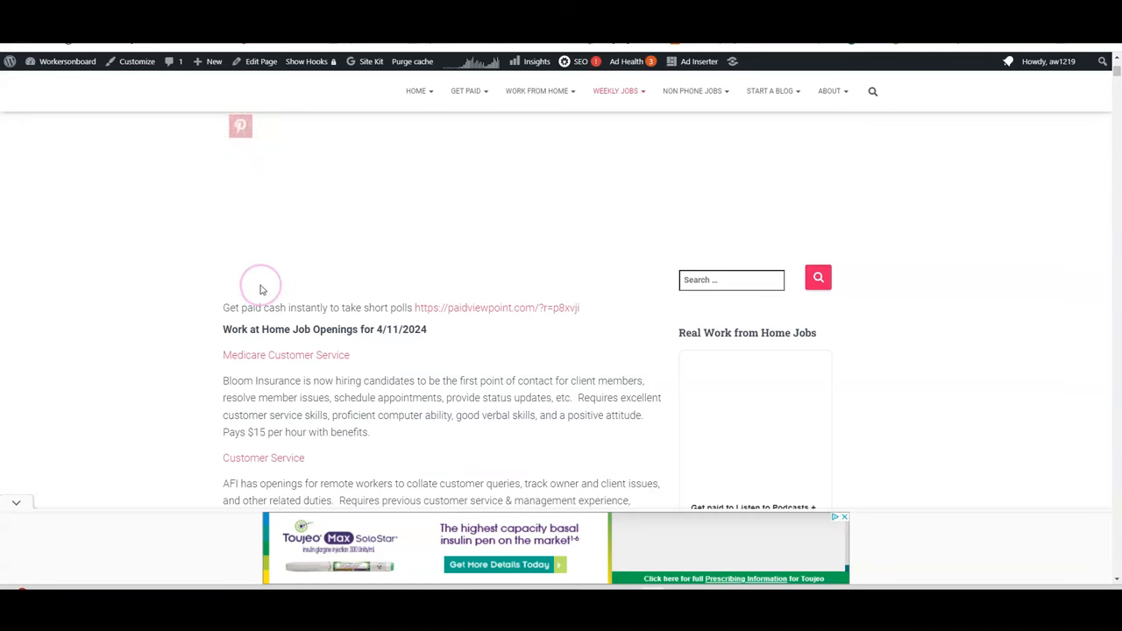
pyautogui.scroll(-3)
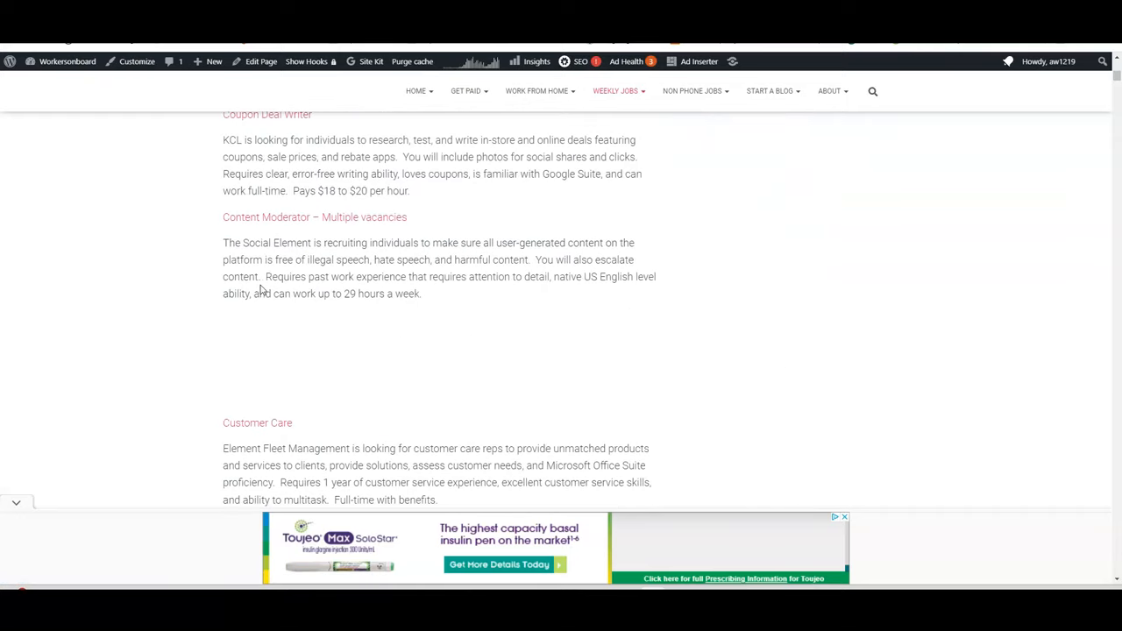
pyautogui.scroll(-3)
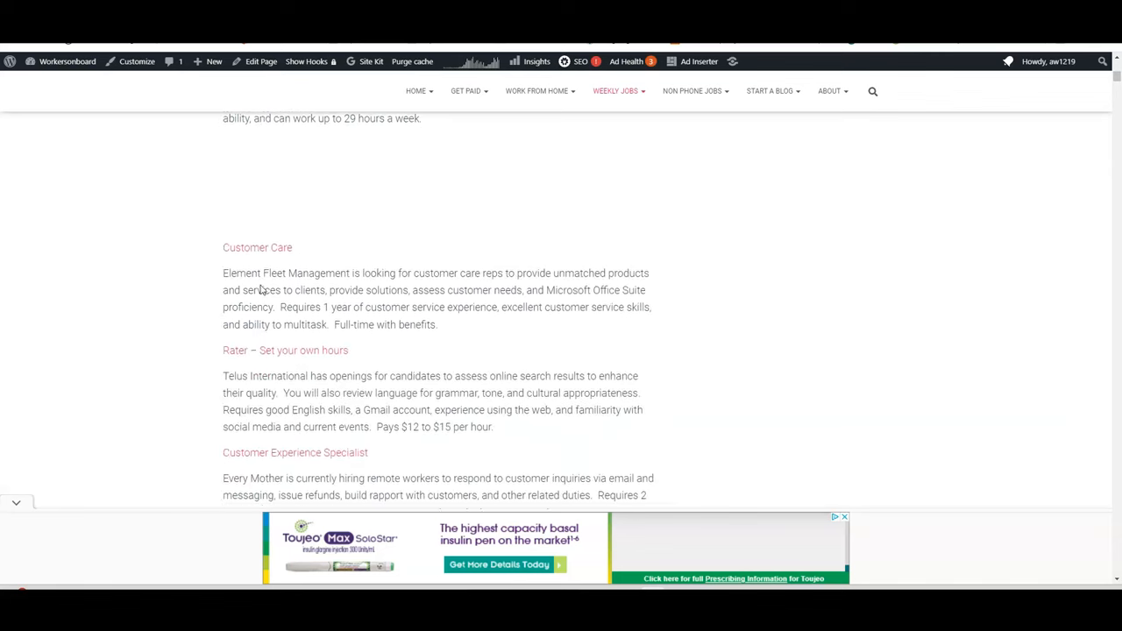
pyautogui.scroll(-3)
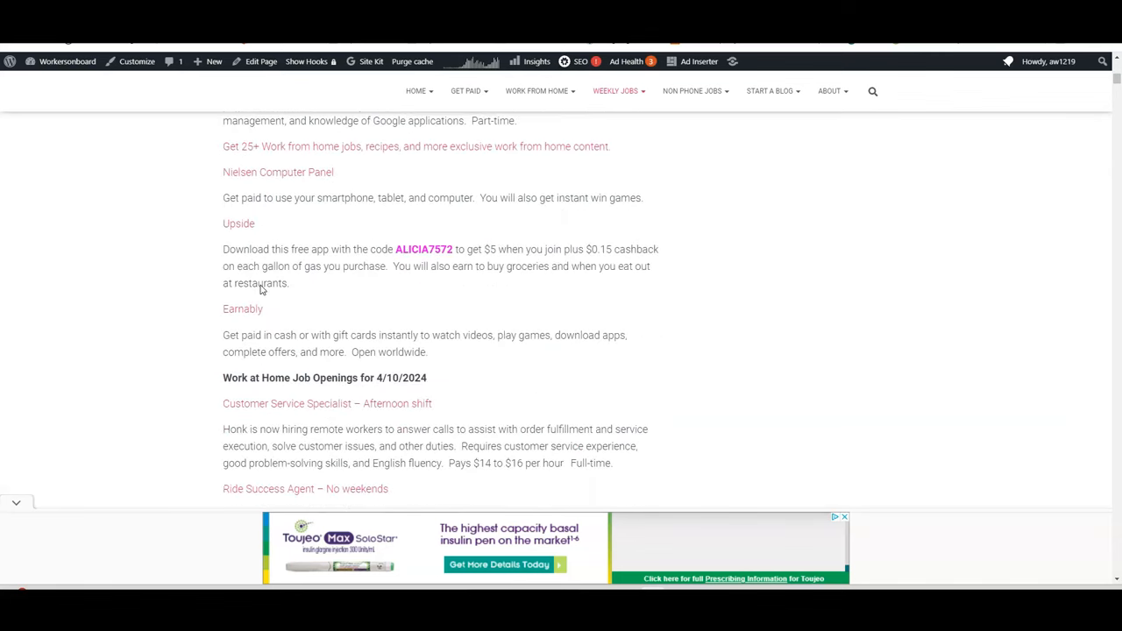
pyautogui.scroll(-3)
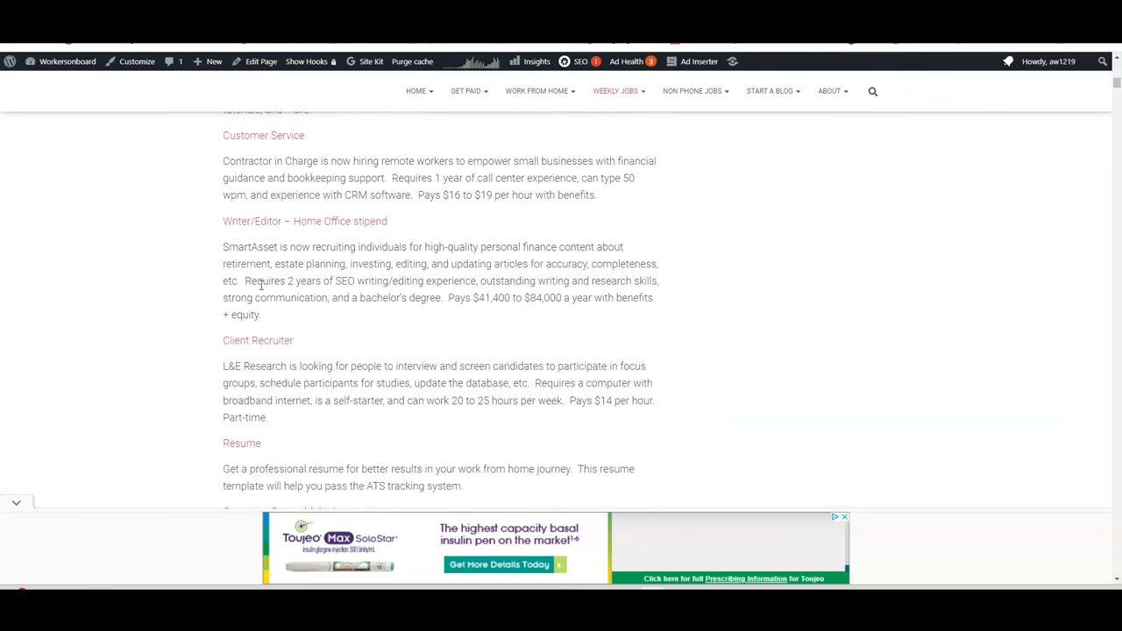
pyautogui.scroll(-3)
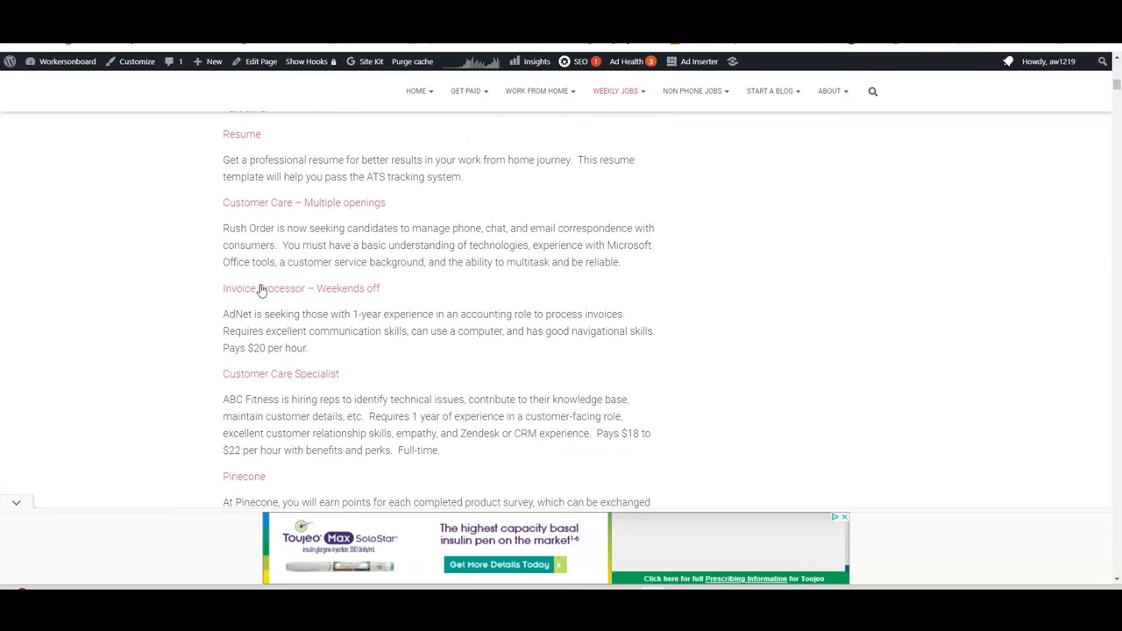
pyautogui.moveTo(260, 312)
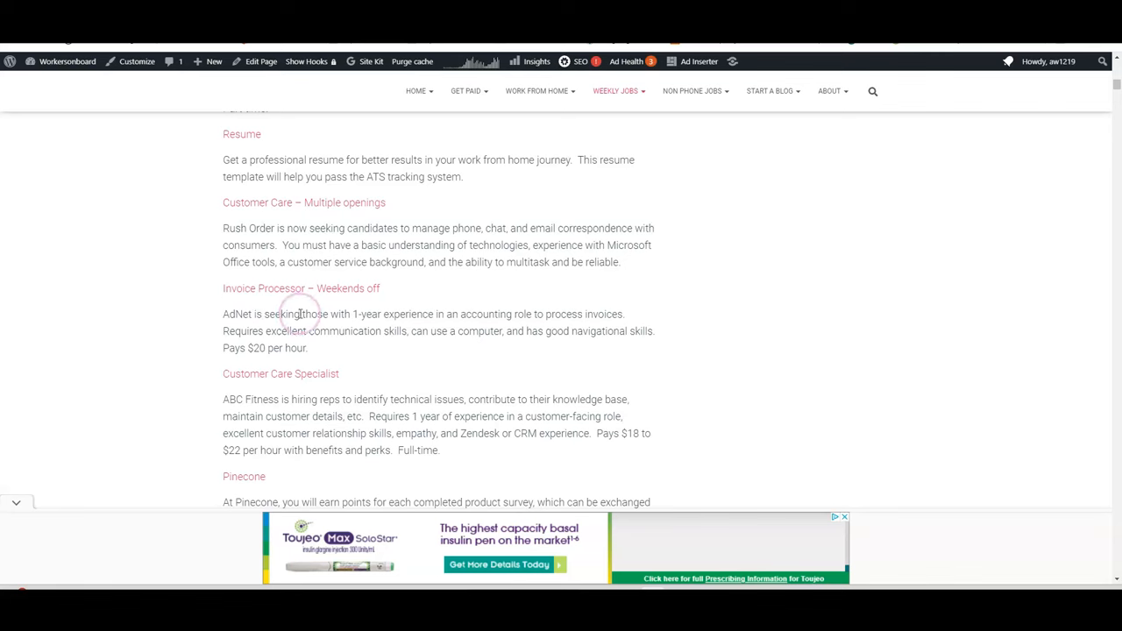
pyautogui.moveTo(379, 311)
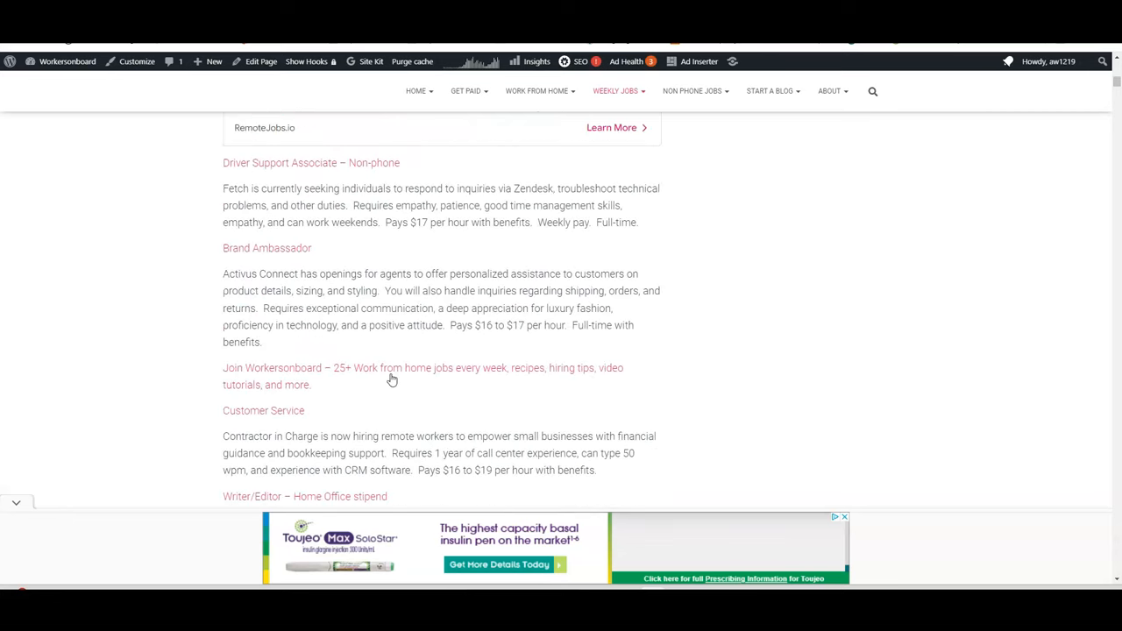
# Continue through listings like Coupon Deal Writer and return to the 4/11/2024 openings
pyautogui.scroll(-3)
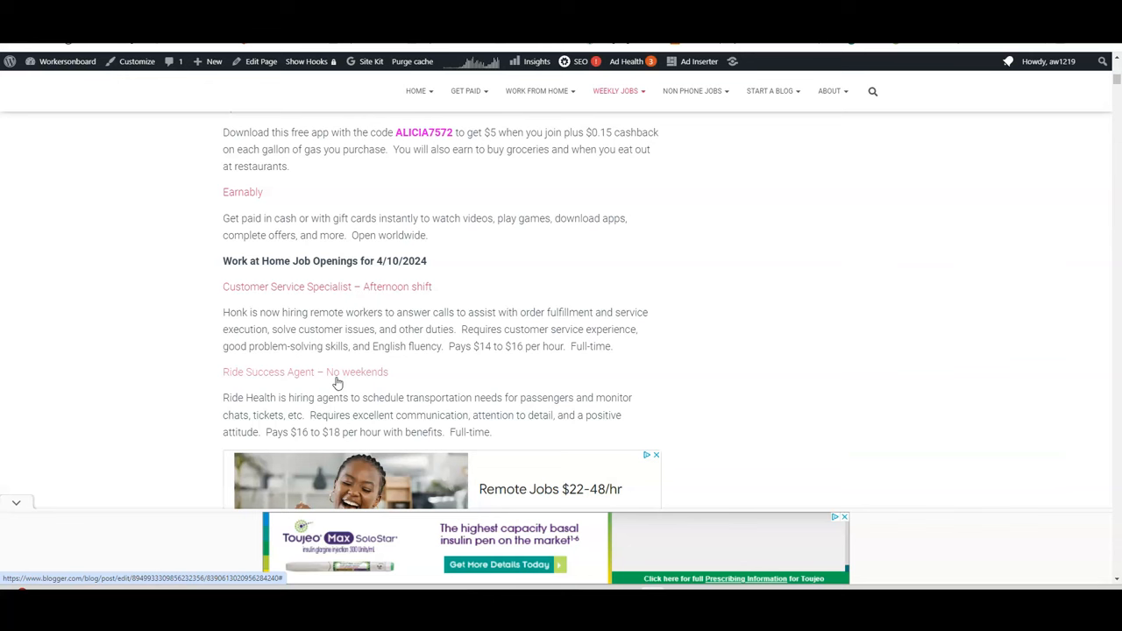
pyautogui.scroll(-3)
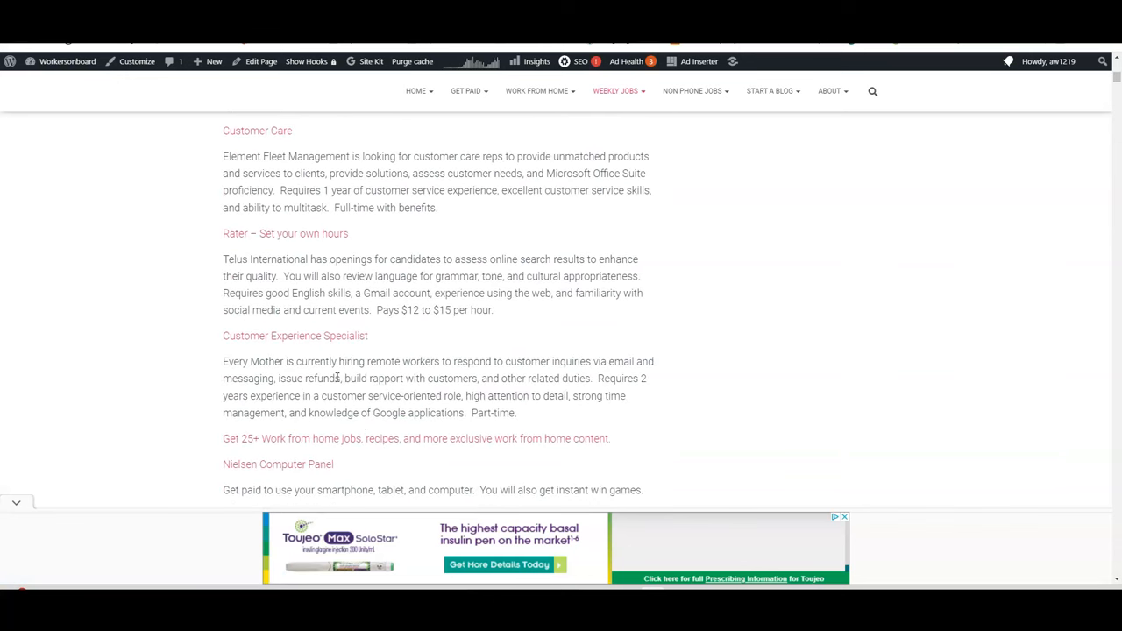
pyautogui.scroll(-3)
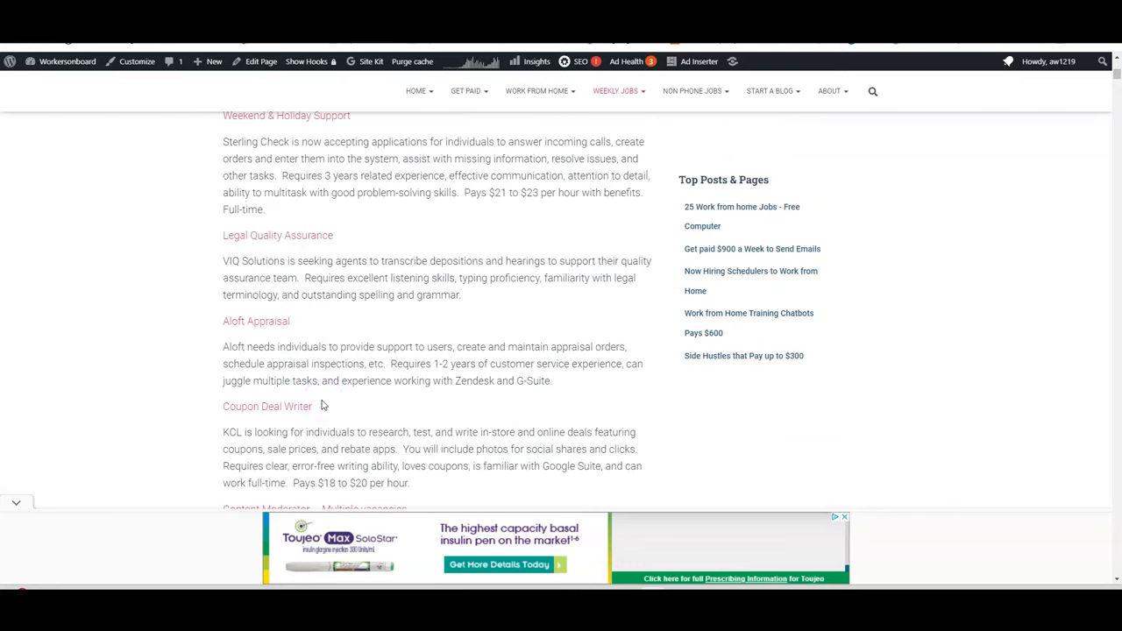
pyautogui.scroll(-3)
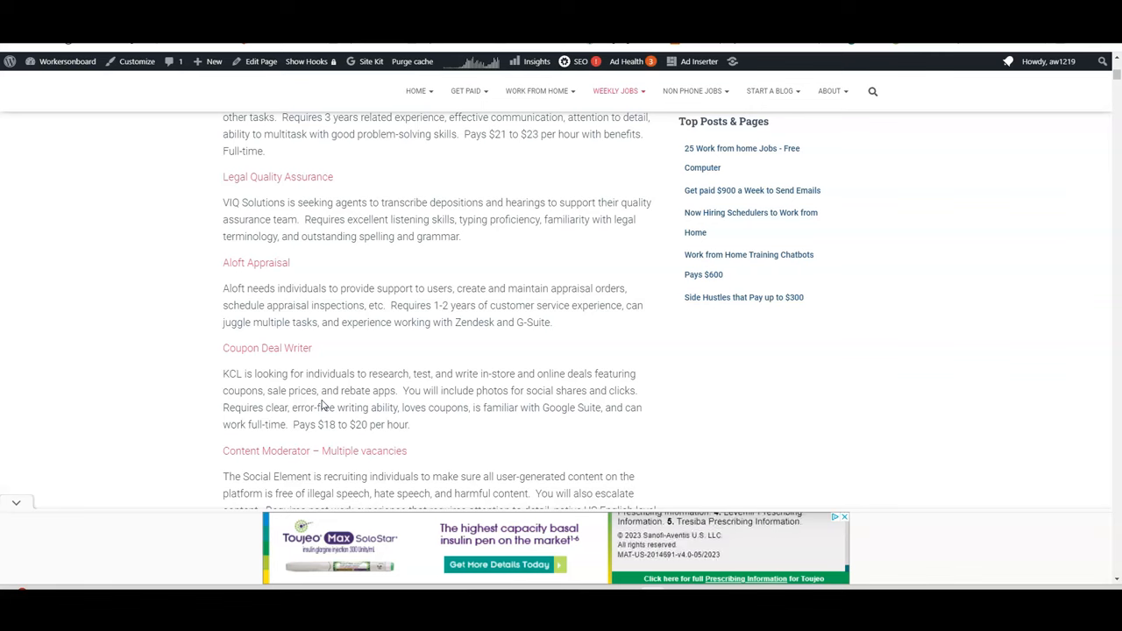
pyautogui.click(523, 403)
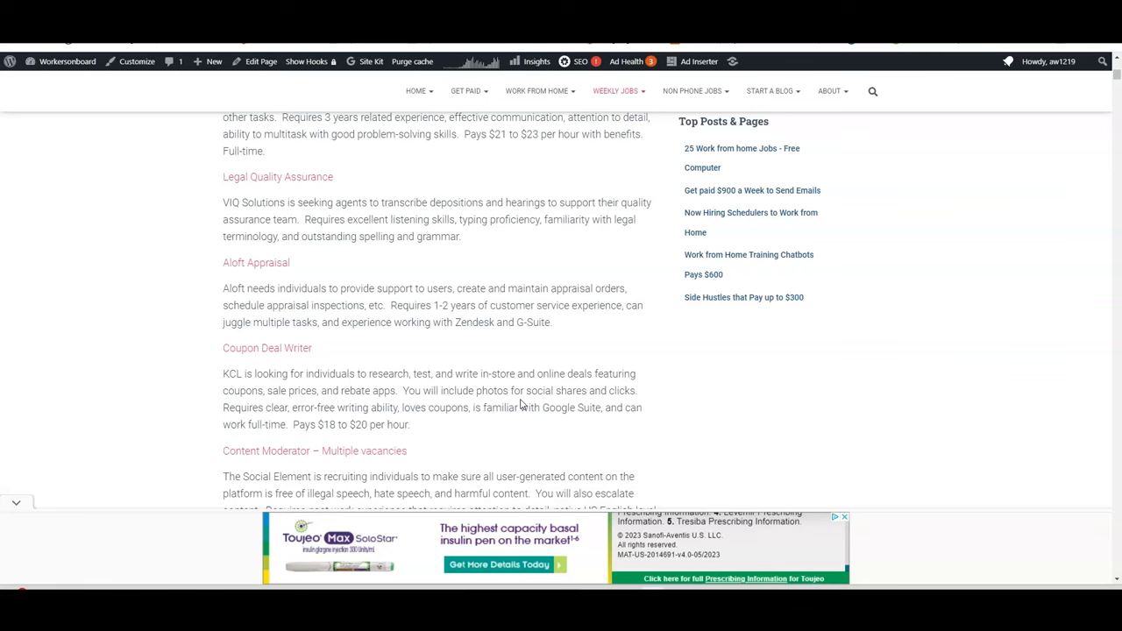
pyautogui.click(522, 403)
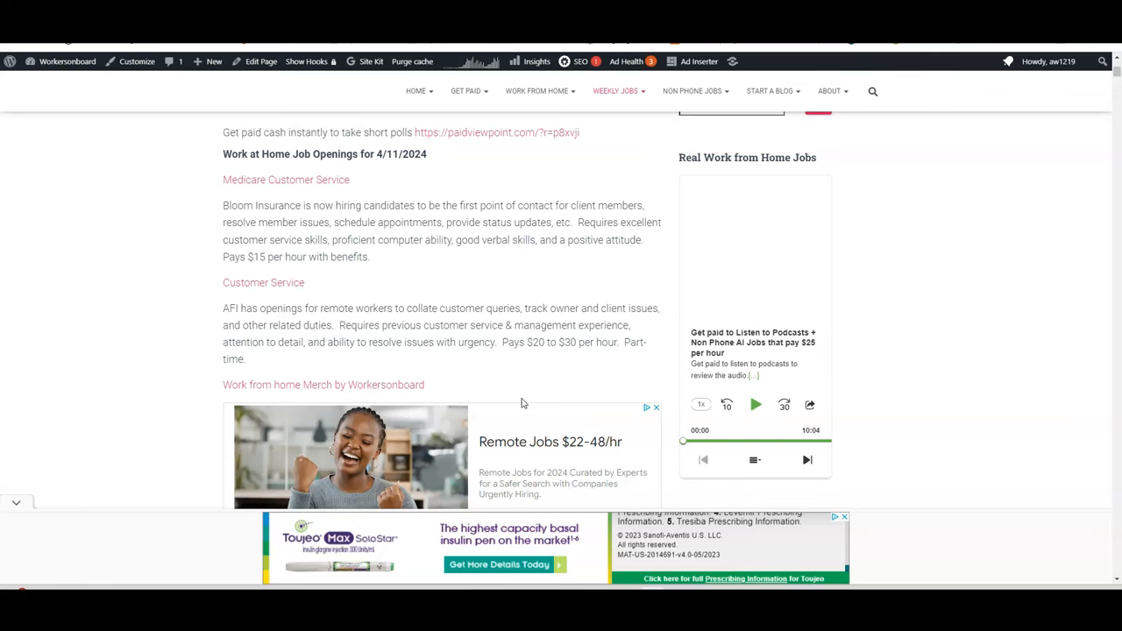
# Follow the blog post link toward the Upside gas cashback post with code ALICIA7572
pyautogui.click(351, 277)
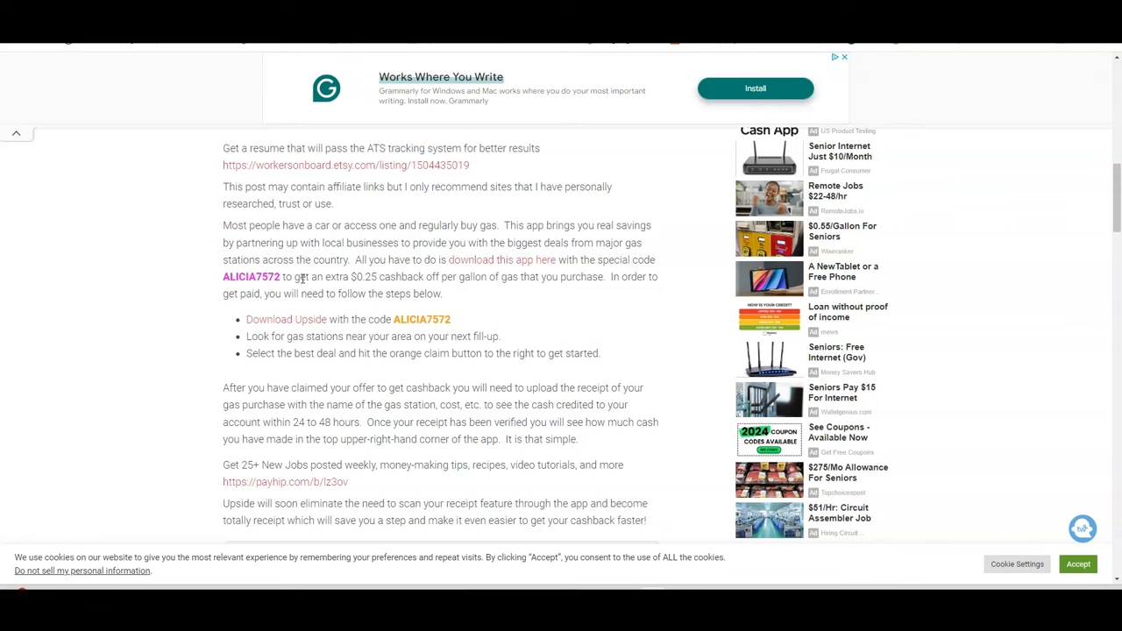
pyautogui.moveTo(301, 279)
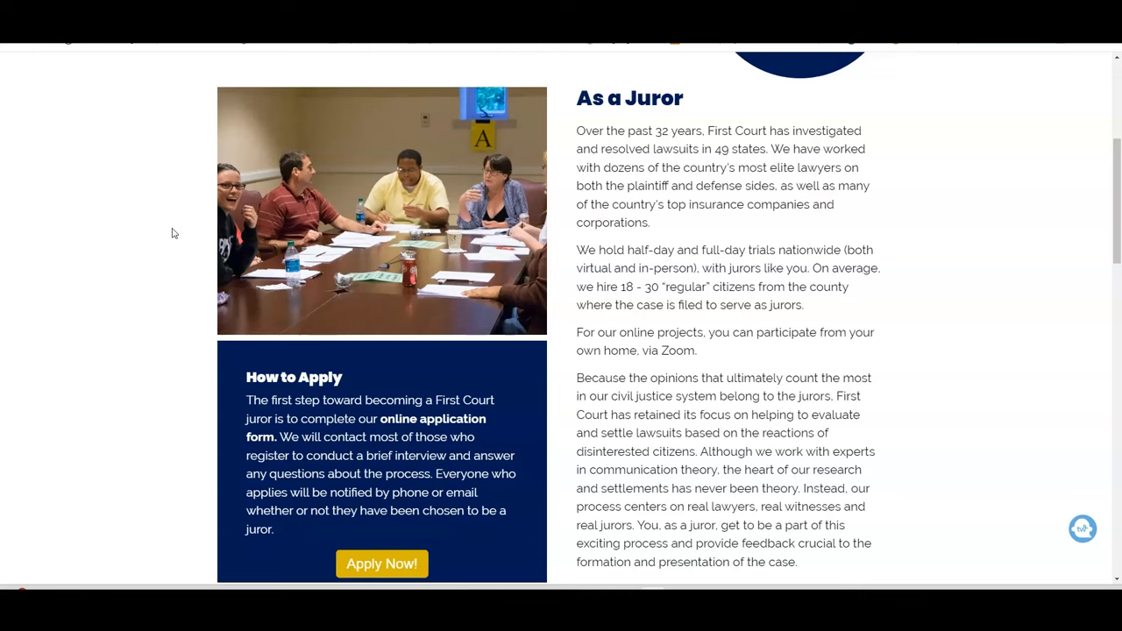
# Switch back to First Court's 'As a Juror' page with its How to Apply section
pyautogui.click(214, 285)
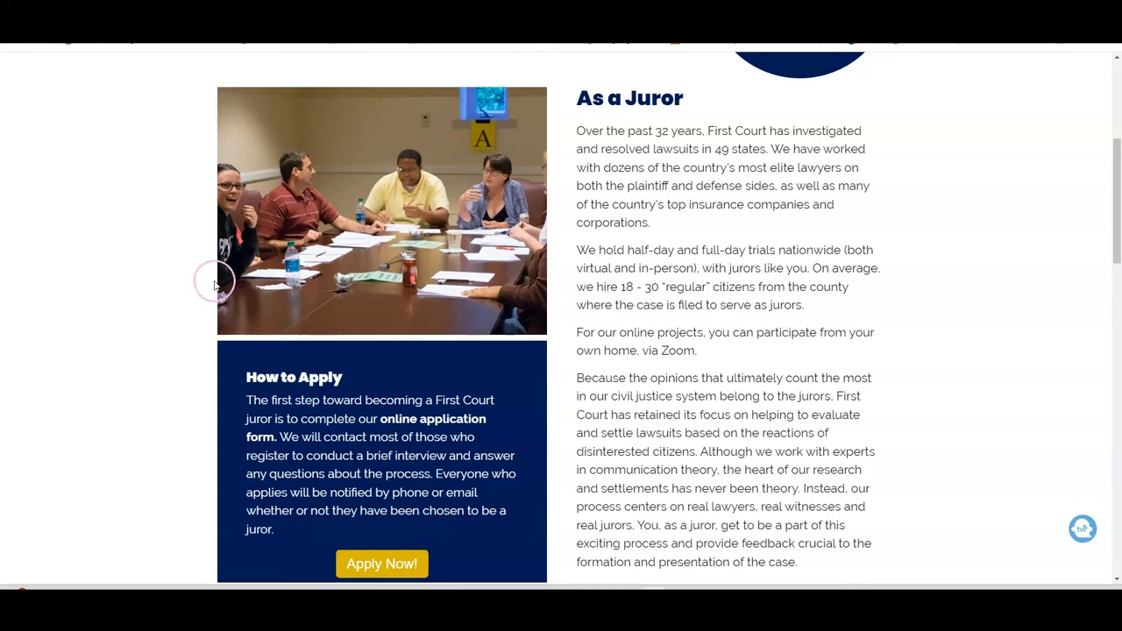
pyautogui.moveTo(186, 228)
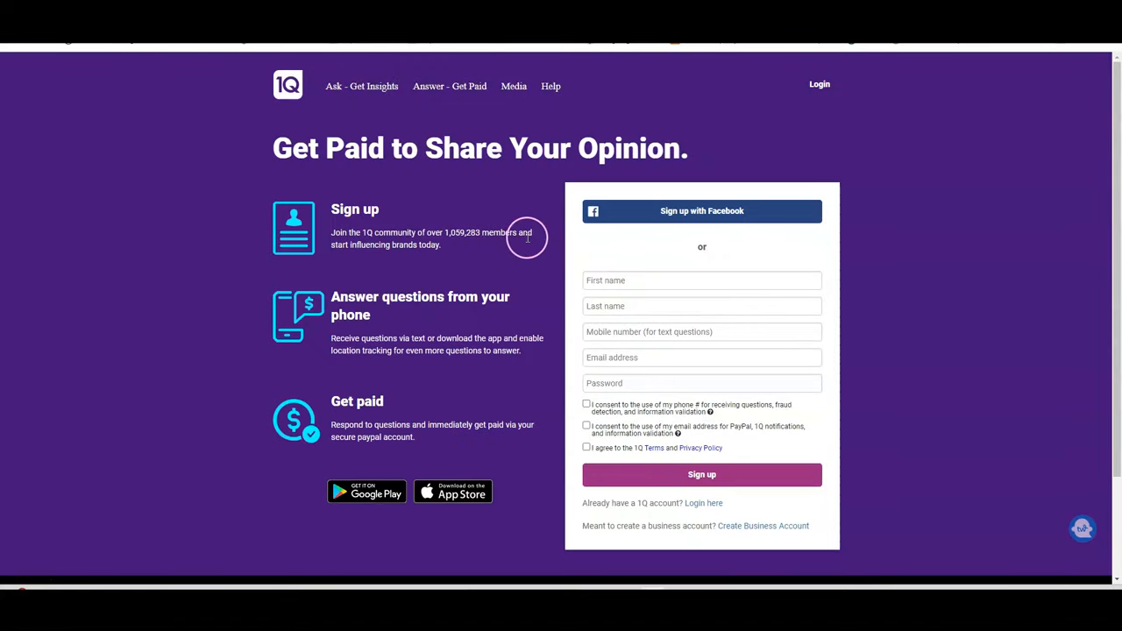
pyautogui.moveTo(593, 350)
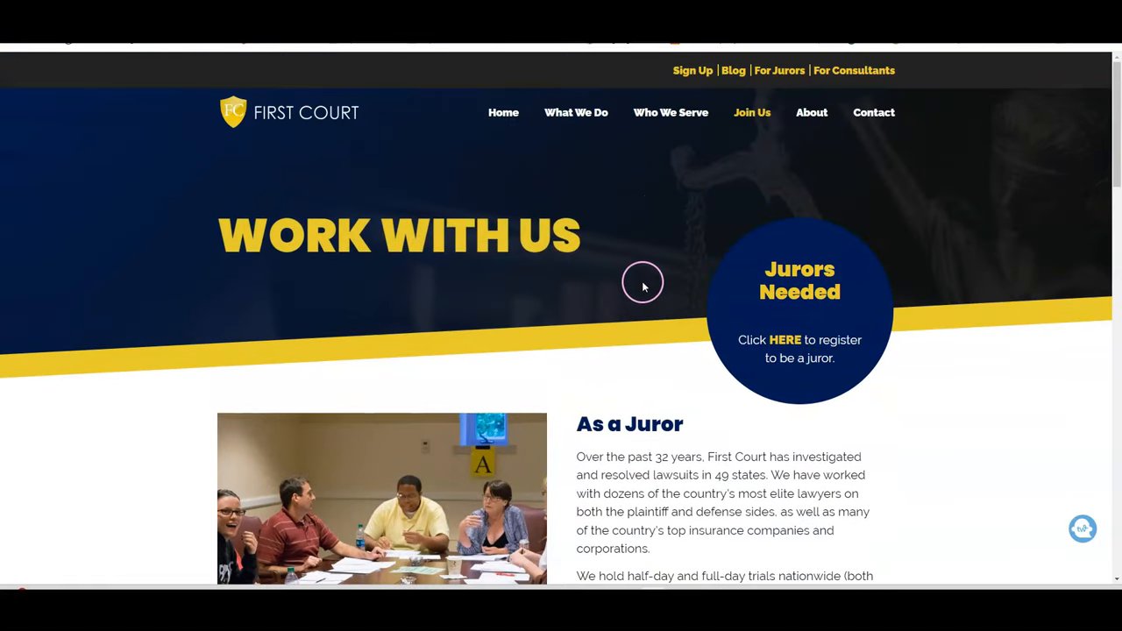
pyautogui.moveTo(630, 285)
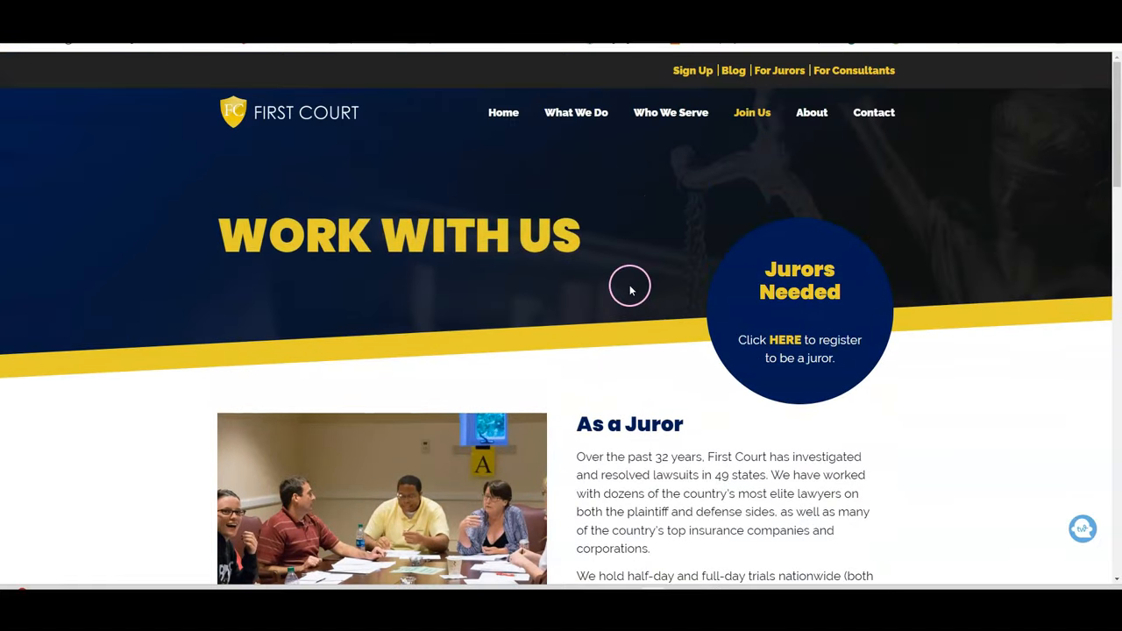
# Read First Court's Work With Us page from As a Juror past How to Apply to As a Mediator
pyautogui.scroll(-3)
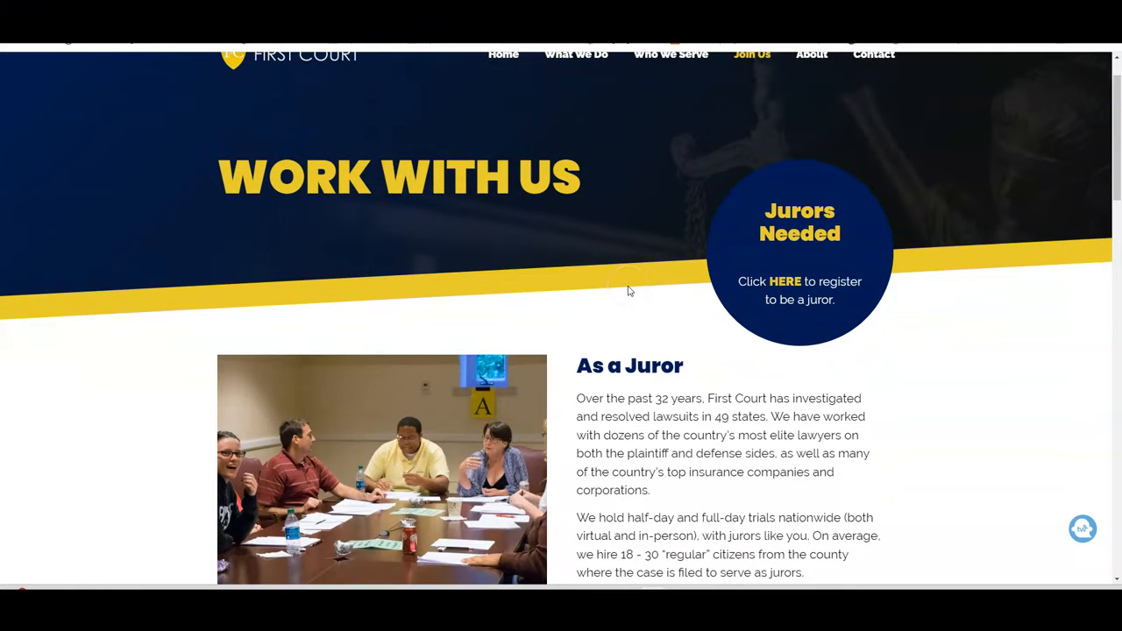
pyautogui.click(605, 333)
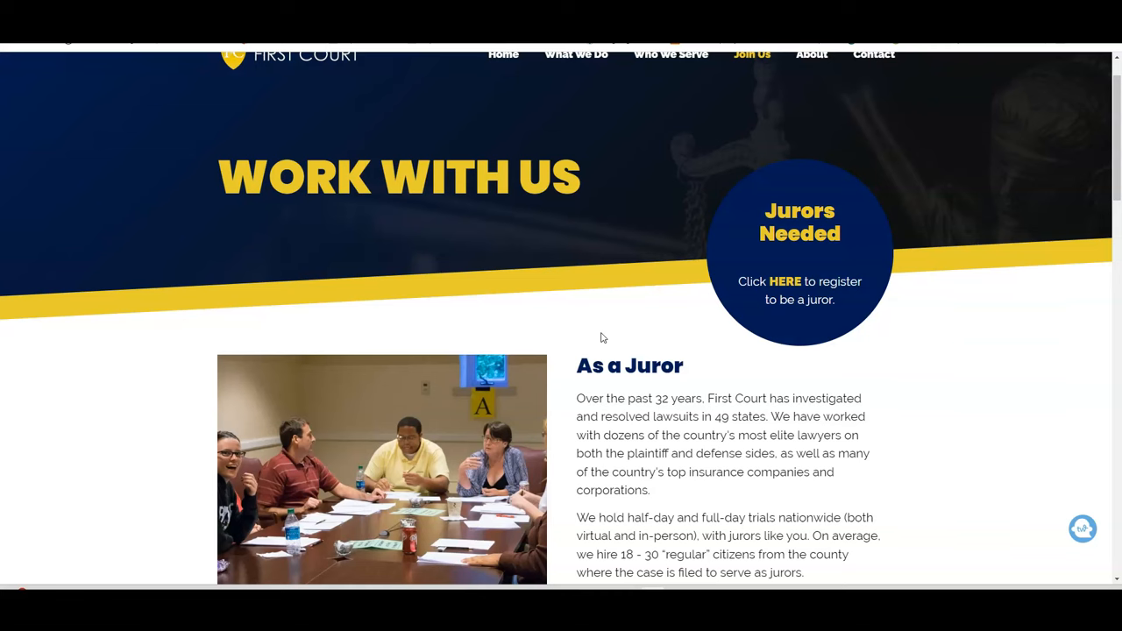
pyautogui.moveTo(646, 387)
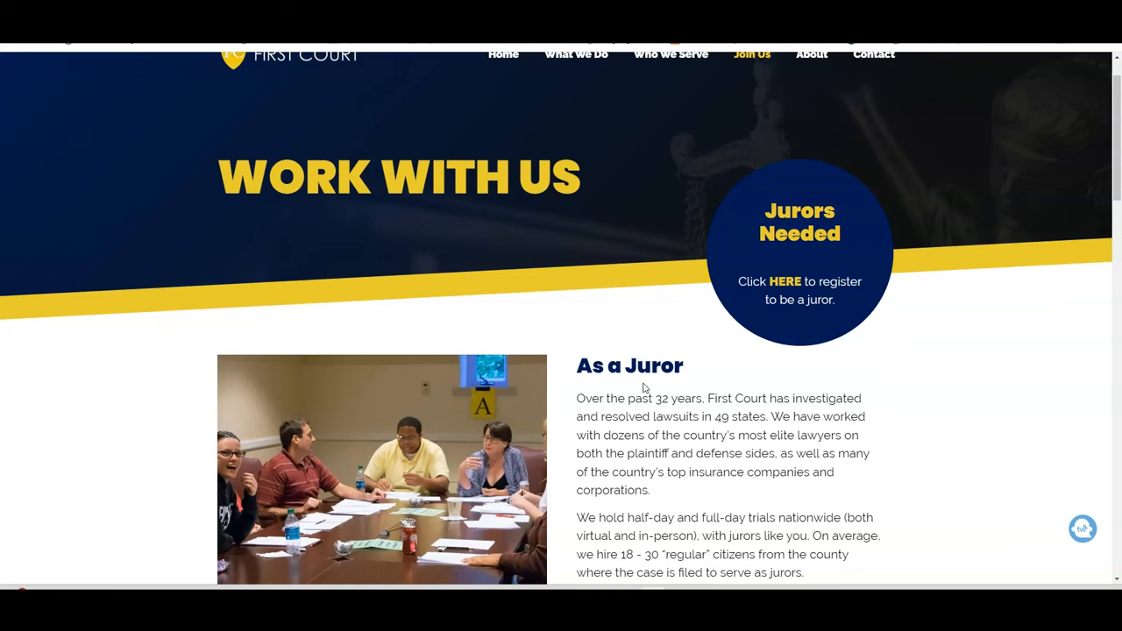
pyautogui.scroll(-3)
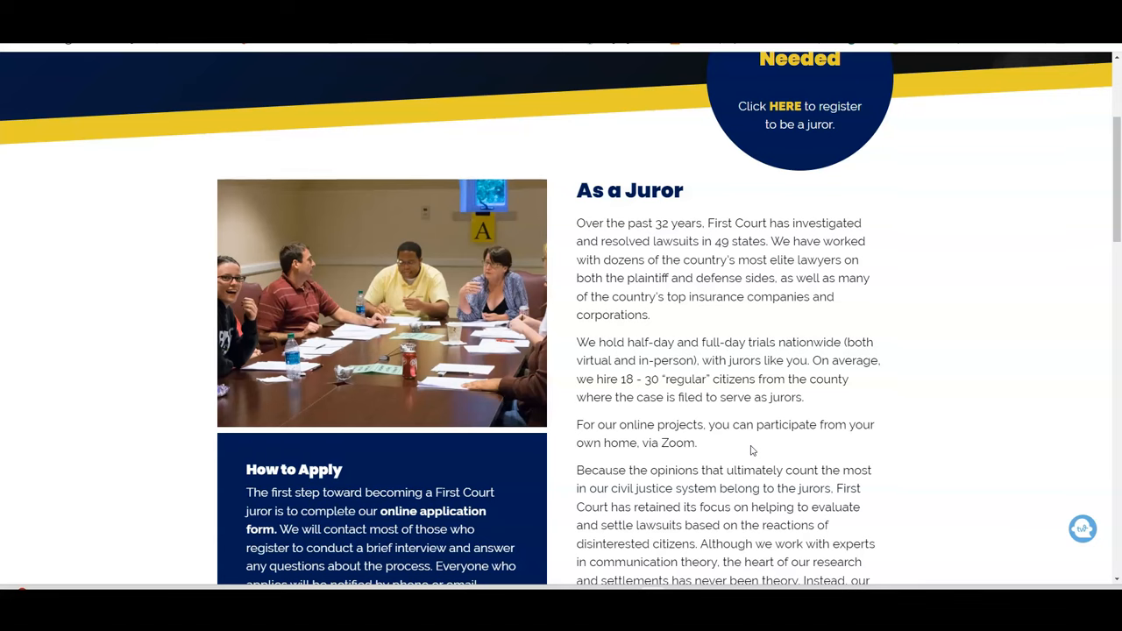
pyautogui.scroll(-3)
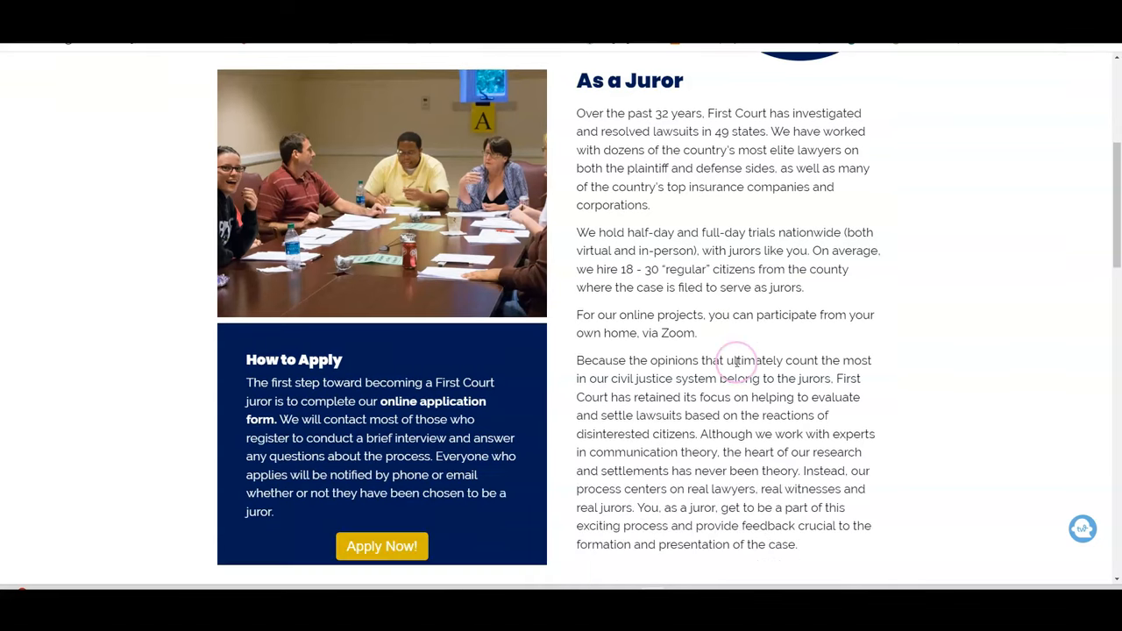
pyautogui.scroll(-3)
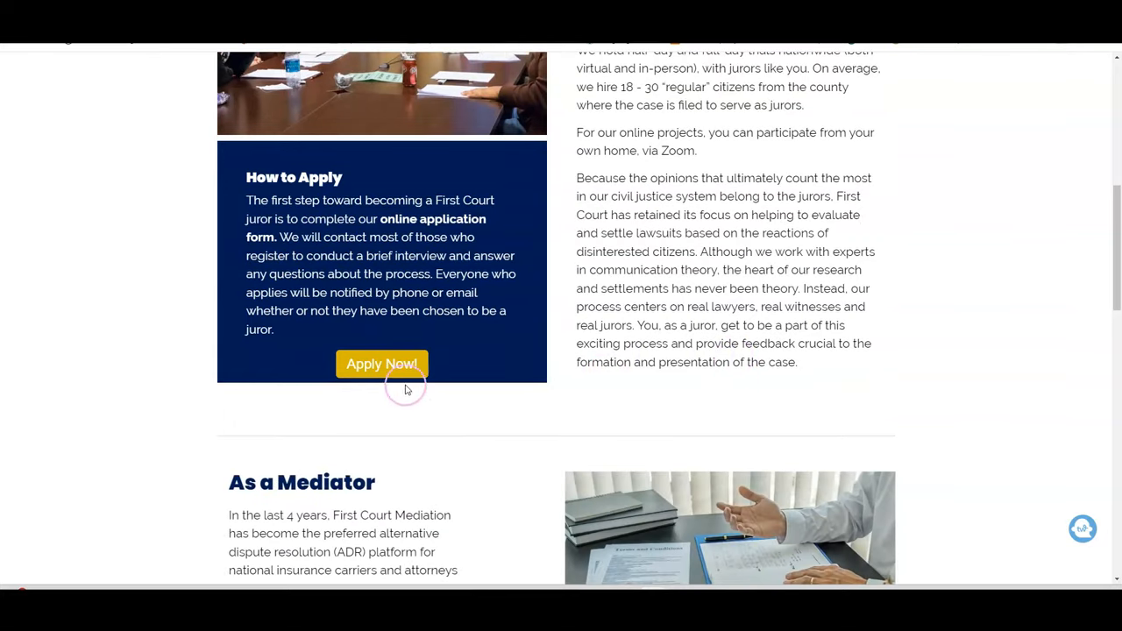
pyautogui.moveTo(382, 363)
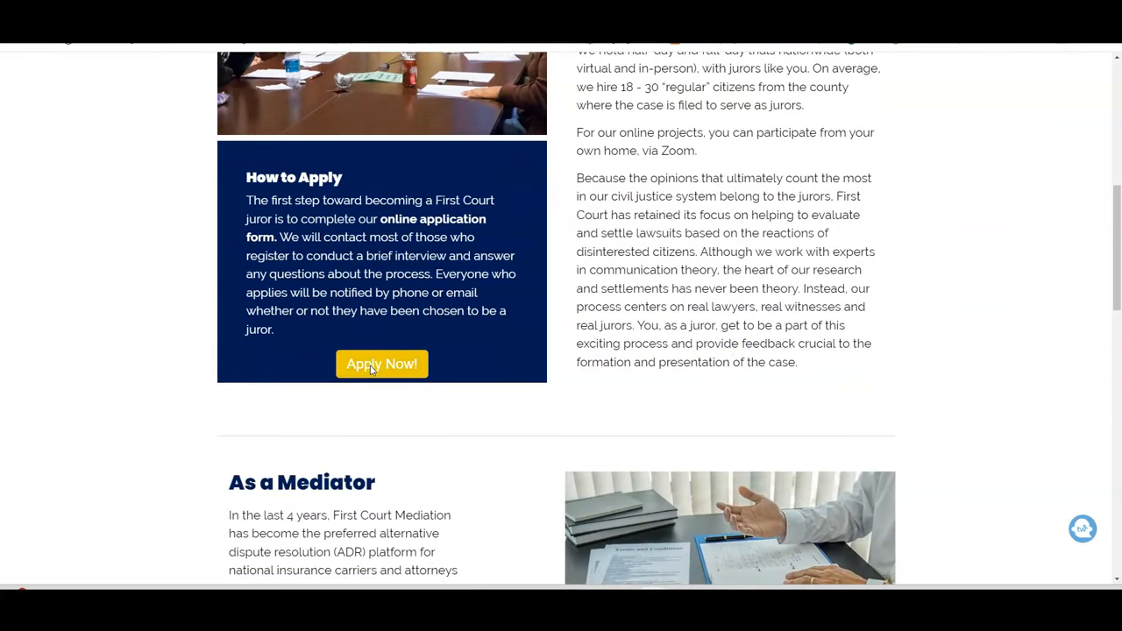
# Open First Court's Participant Application via Apply Now and scroll into the city list
pyautogui.click(382, 363)
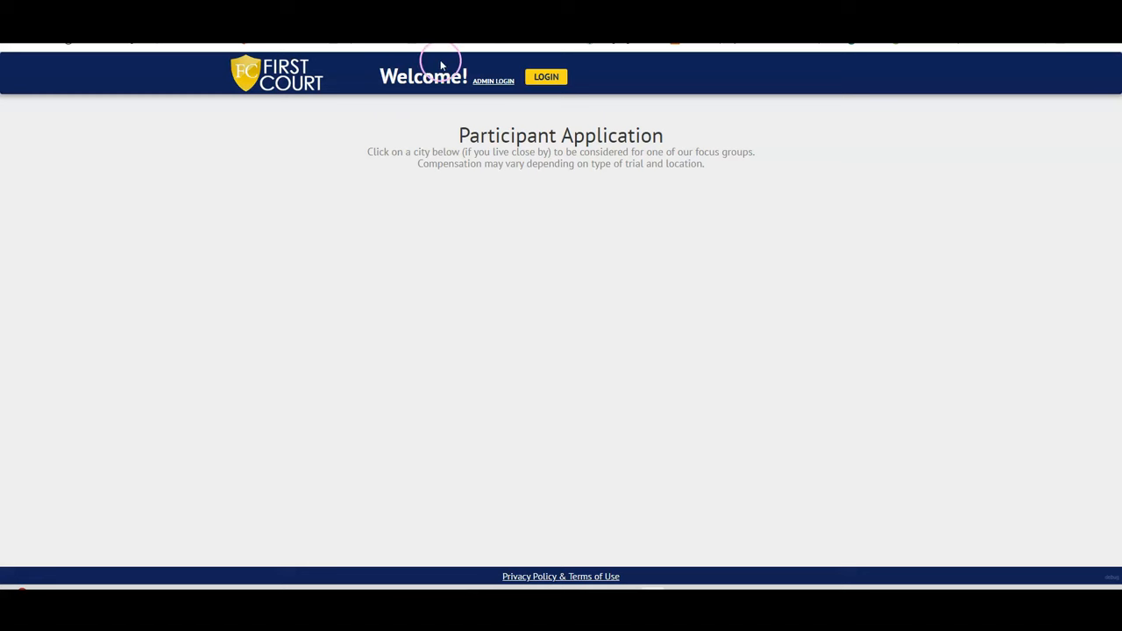
pyautogui.scroll(-3)
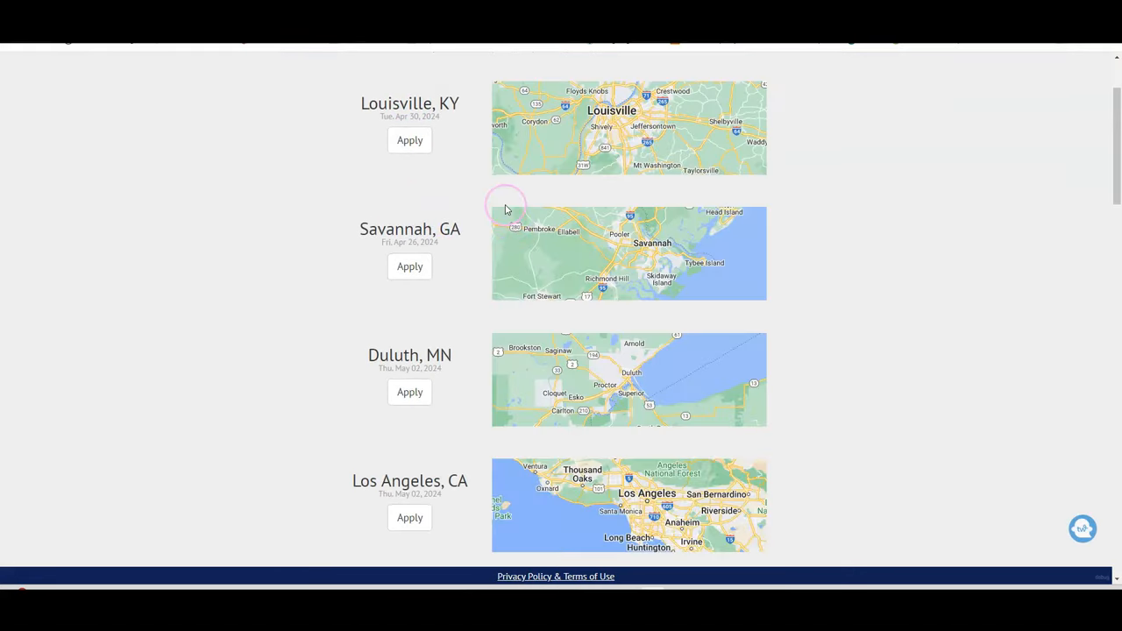
pyautogui.scroll(-3)
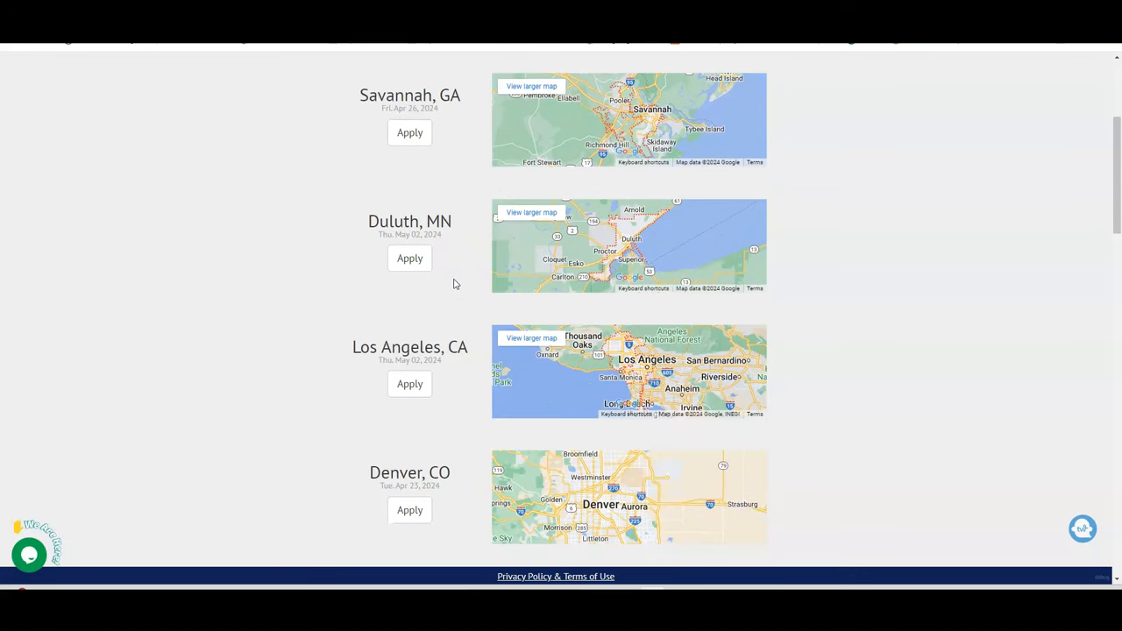
pyautogui.scroll(-3)
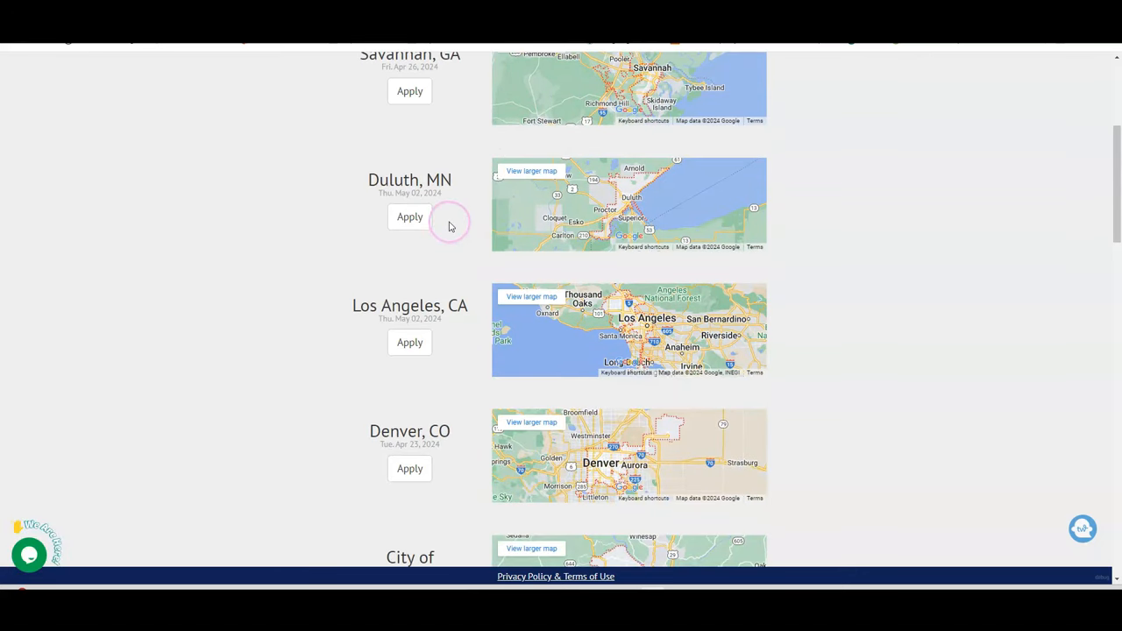
pyautogui.scroll(-3)
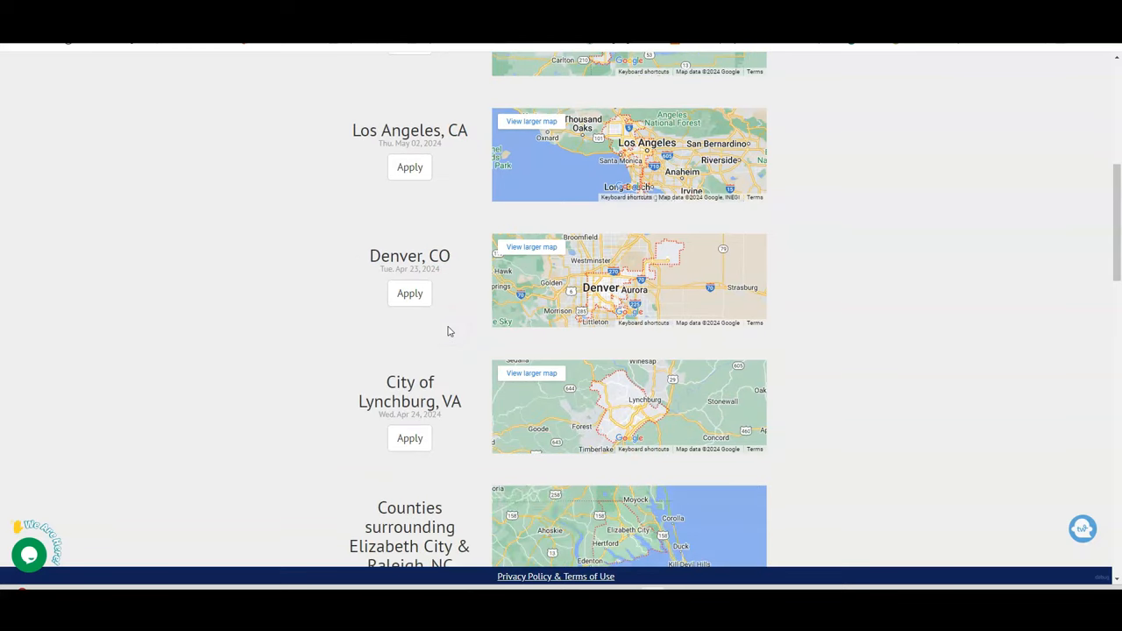
pyautogui.scroll(-3)
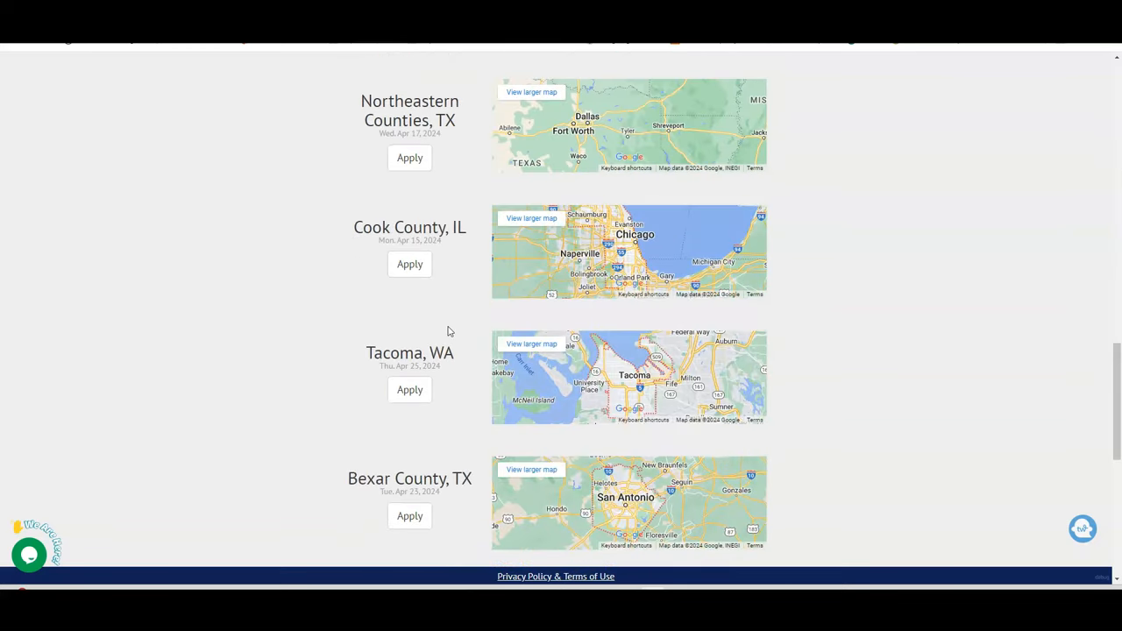
# Browse the remaining cities with trial dates before moving to the Swagbucks games offer
pyautogui.scroll(-3)
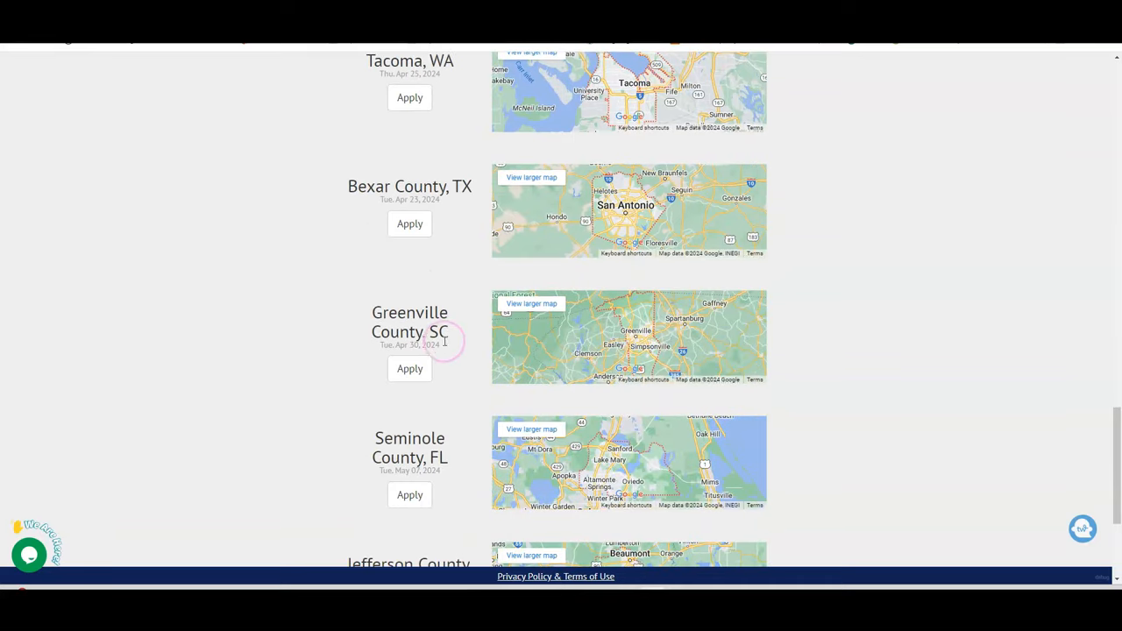
pyautogui.scroll(-3)
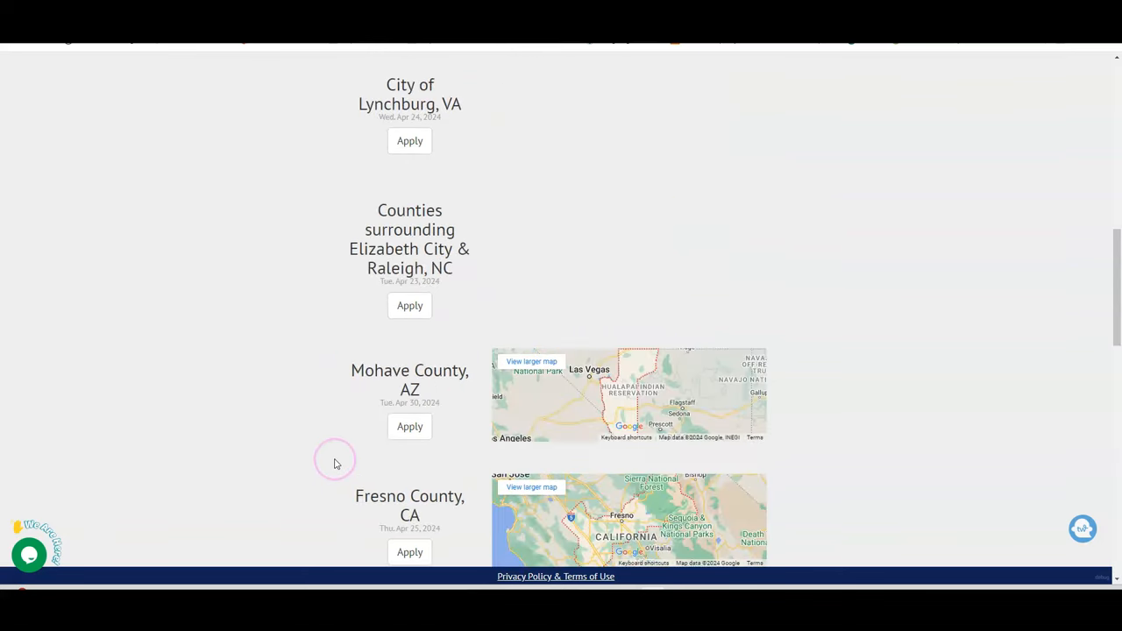
pyautogui.scroll(3)
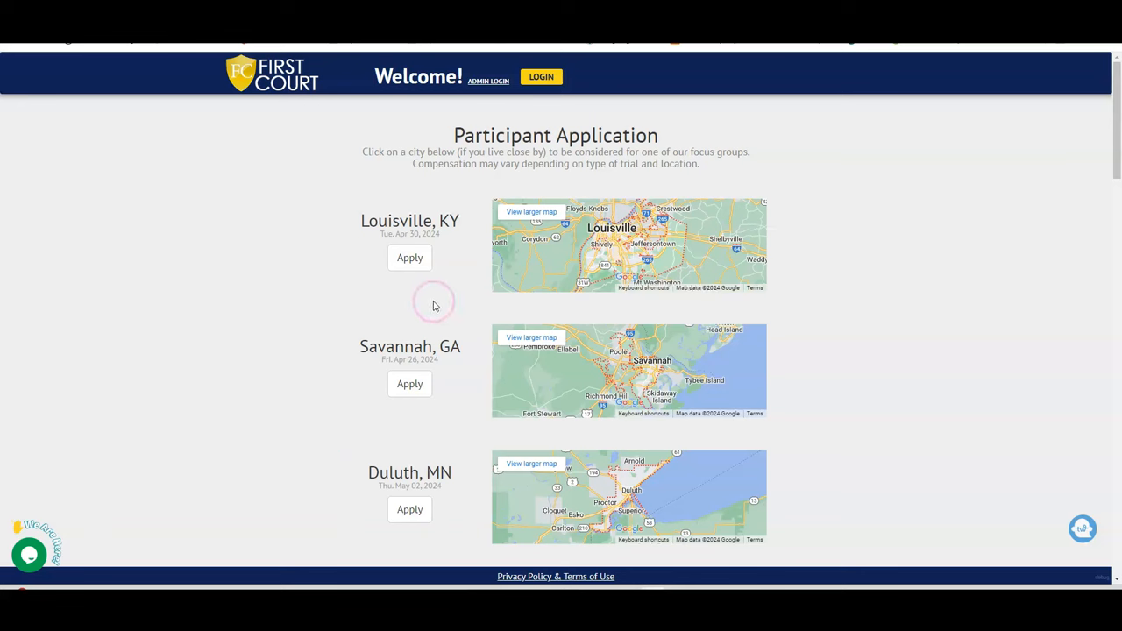
pyautogui.scroll(-3)
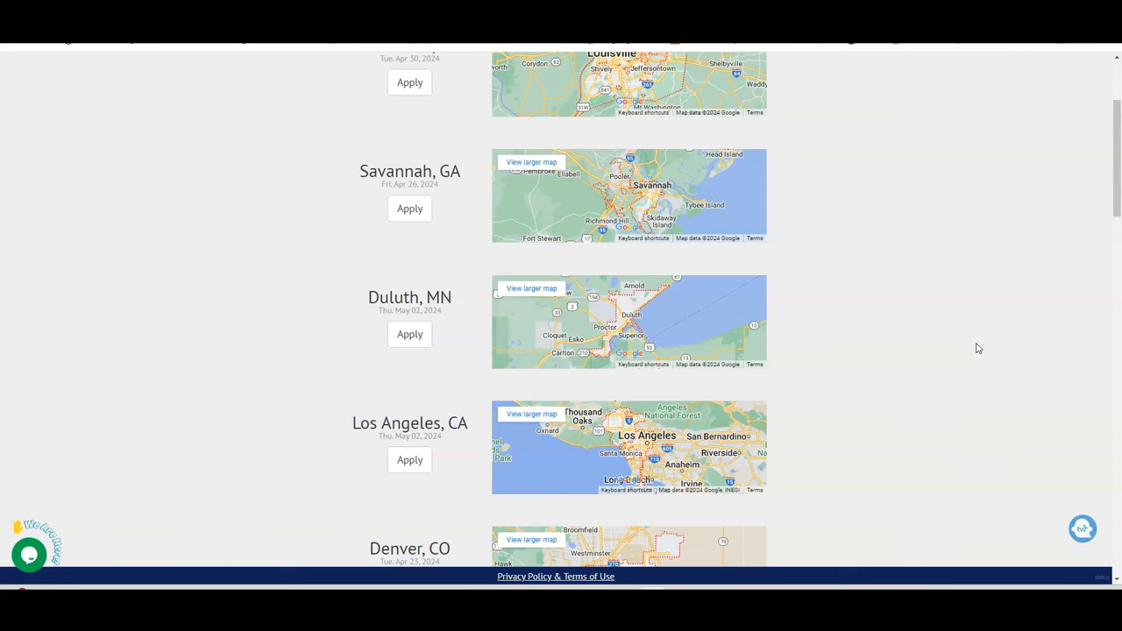
pyautogui.moveTo(533, 322)
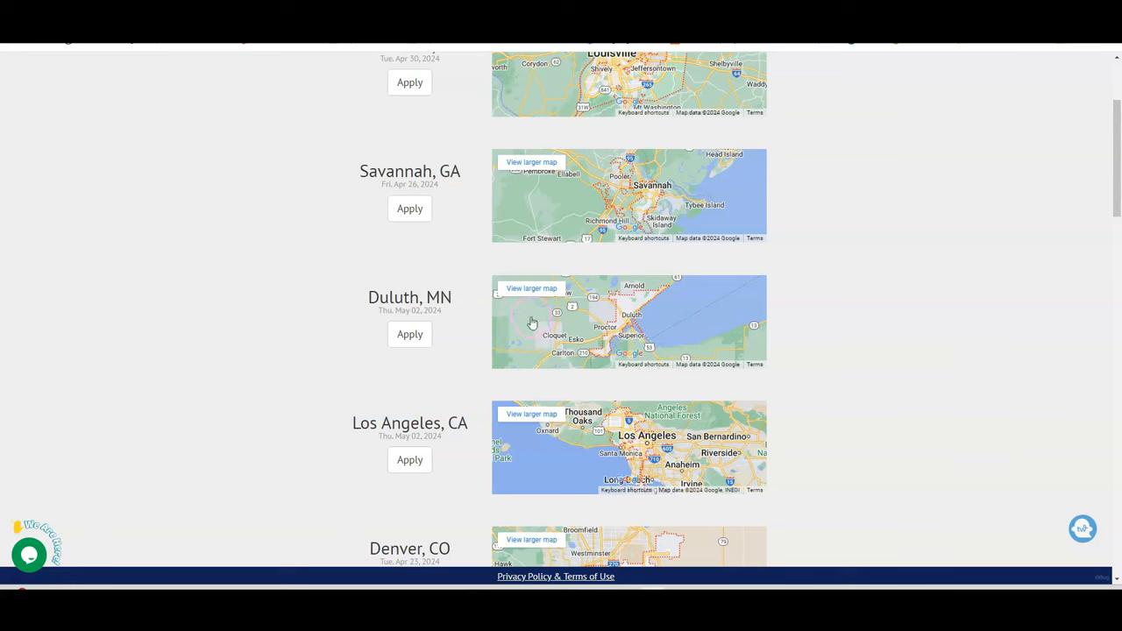
pyautogui.scroll(-3)
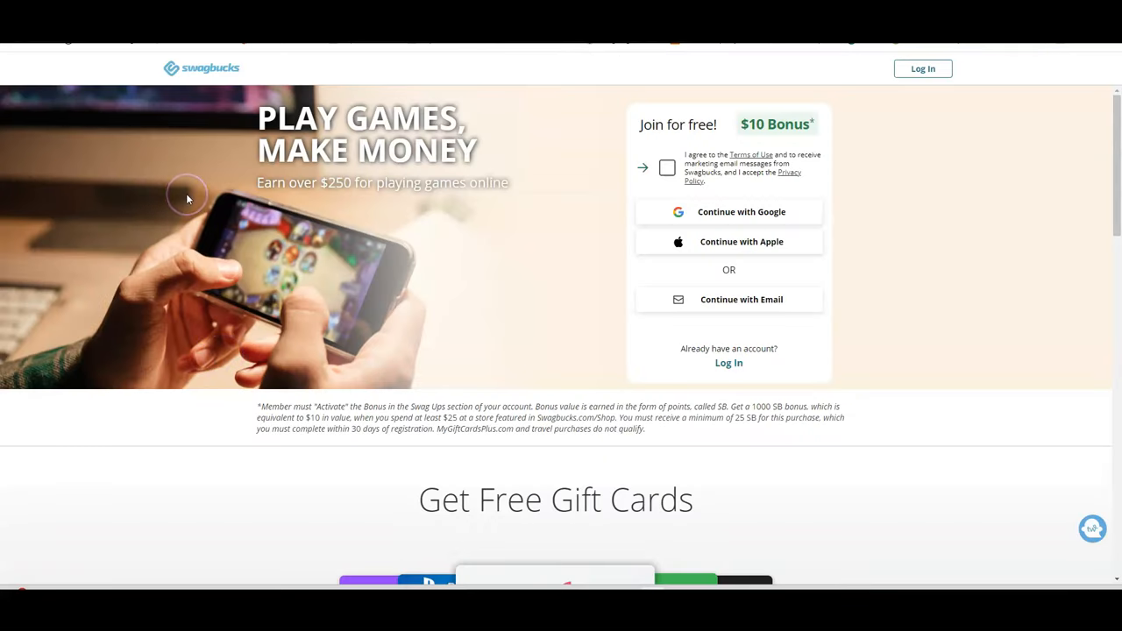
pyautogui.moveTo(200, 221)
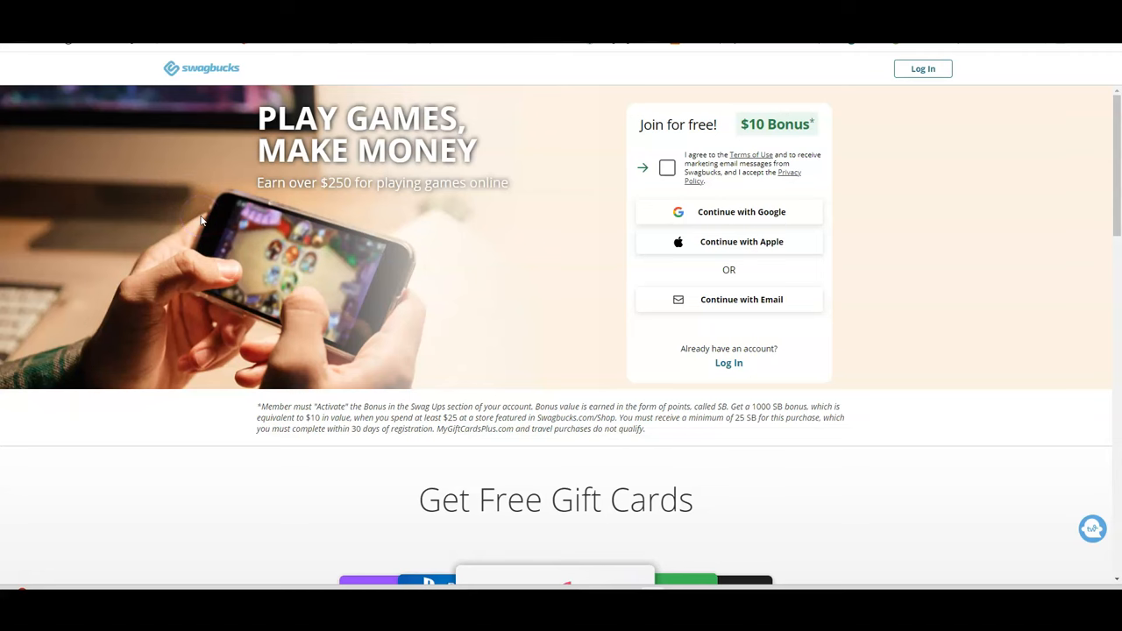
pyautogui.scroll(-3)
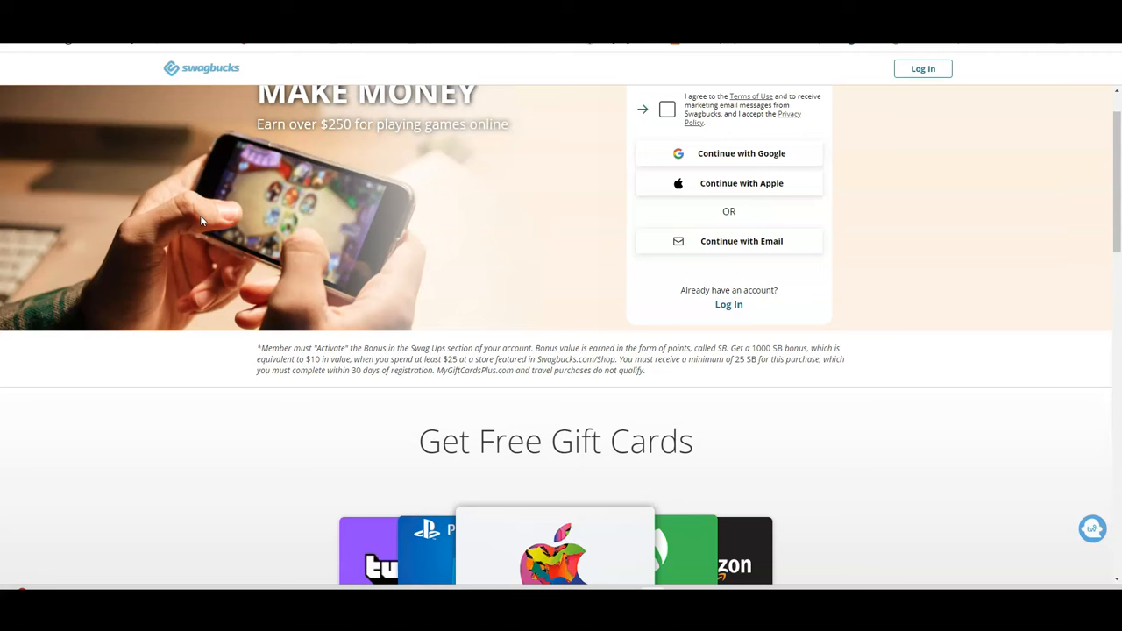
pyautogui.scroll(-3)
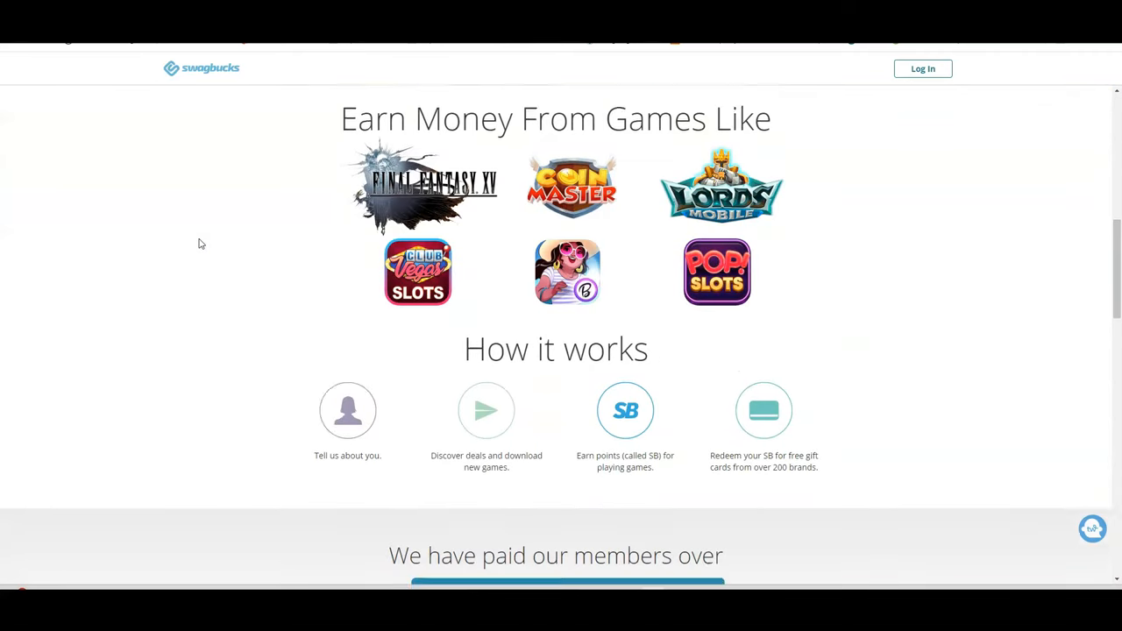
pyautogui.scroll(-3)
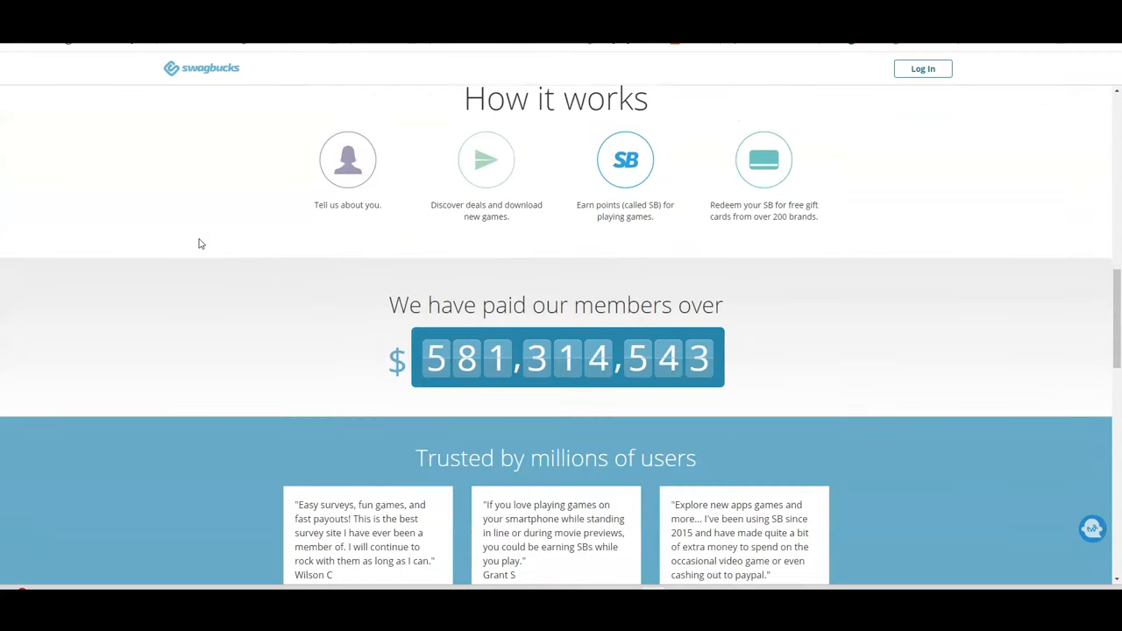
pyautogui.scroll(-3)
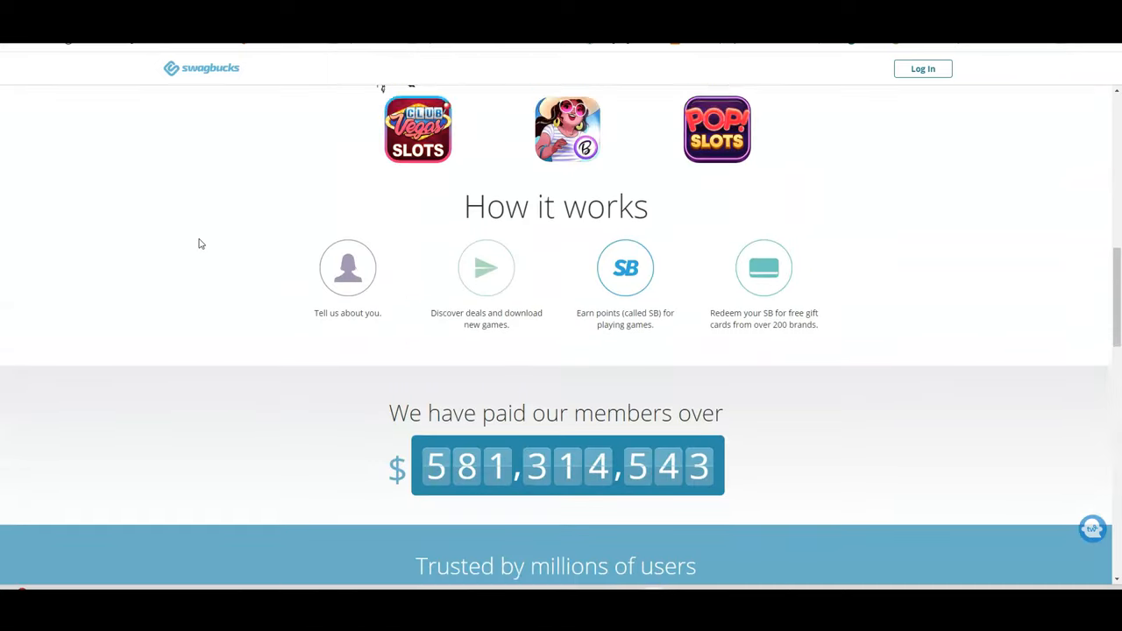
pyautogui.scroll(3)
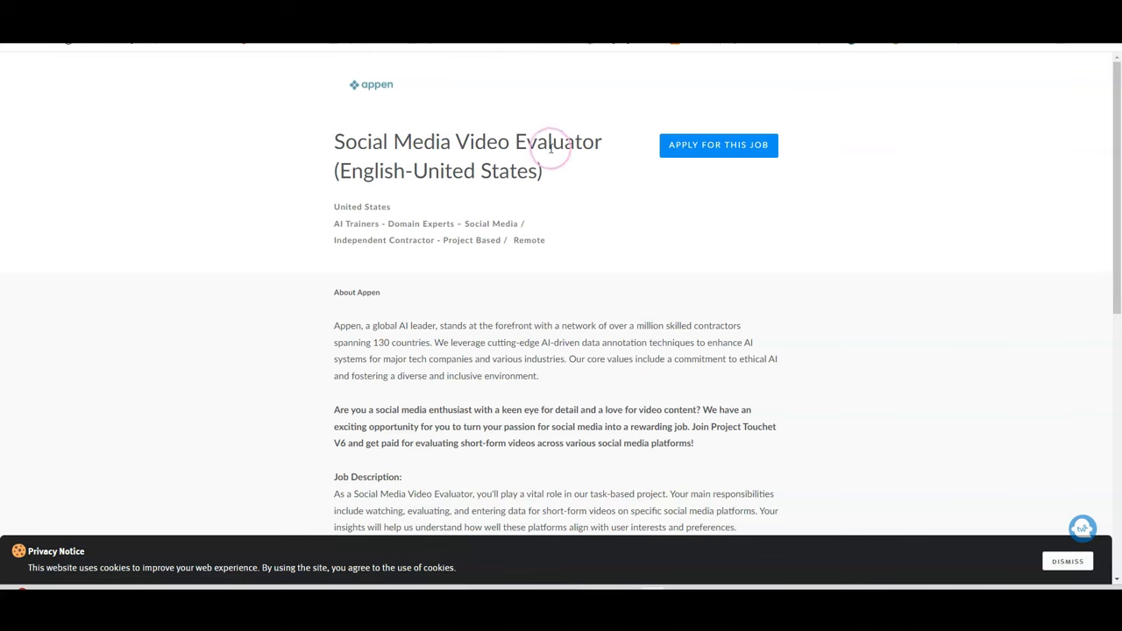
pyautogui.scroll(-3)
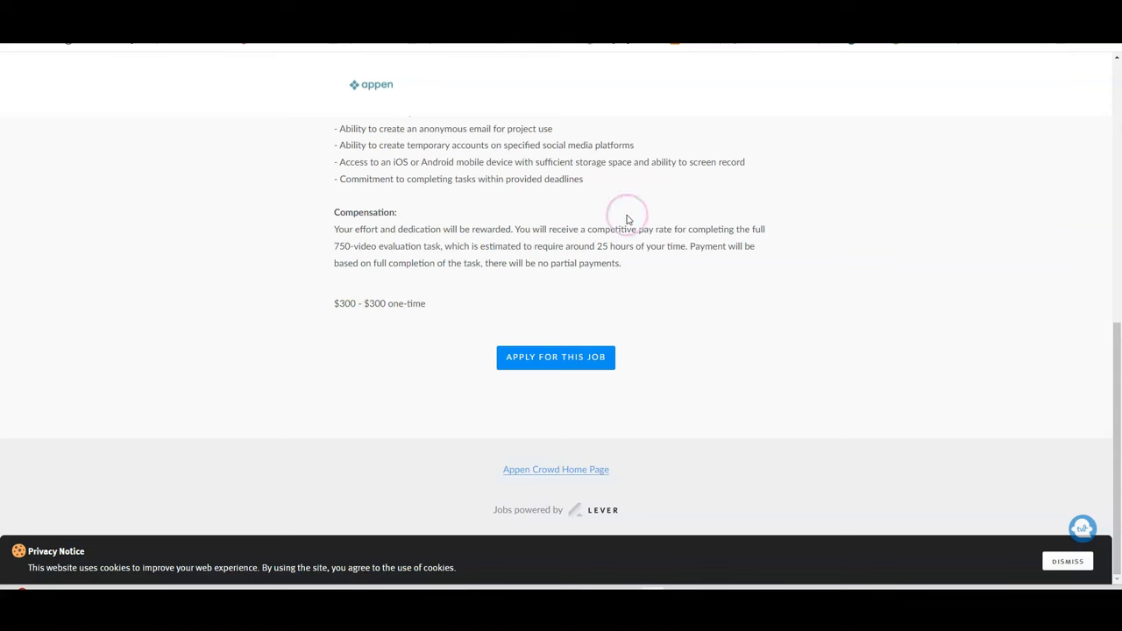
pyautogui.moveTo(652, 265)
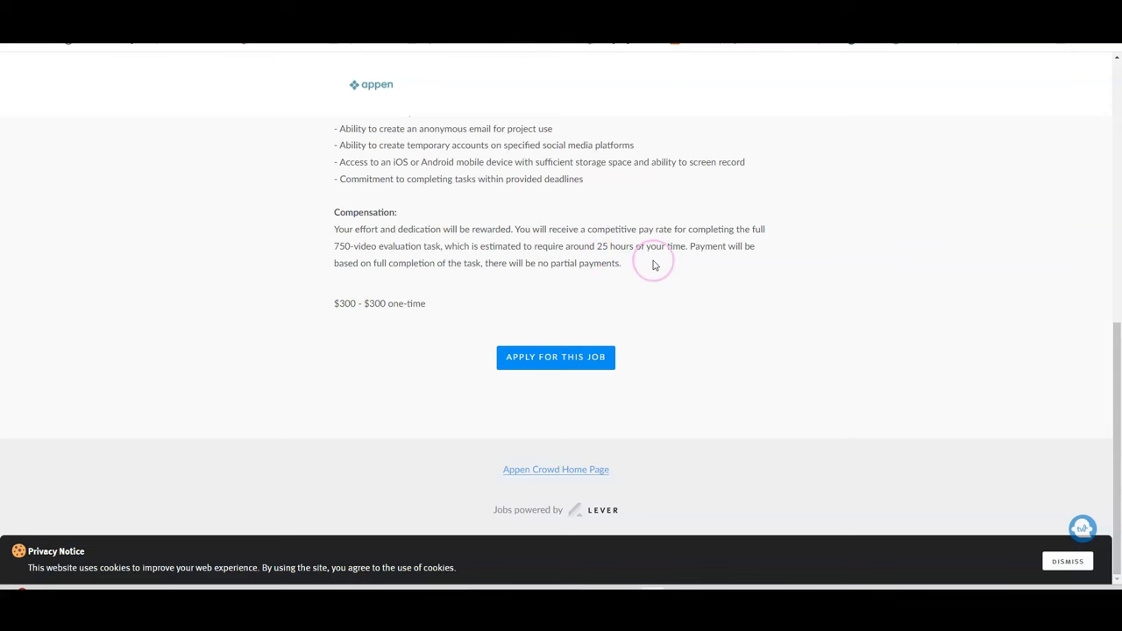
pyautogui.moveTo(677, 298)
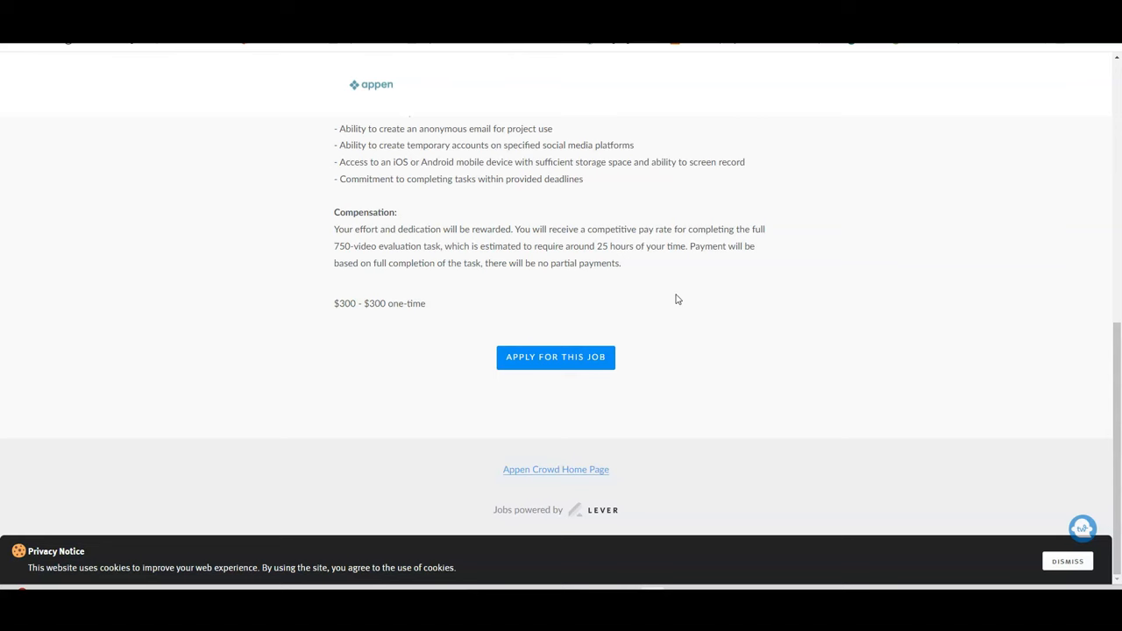
pyautogui.scroll(3)
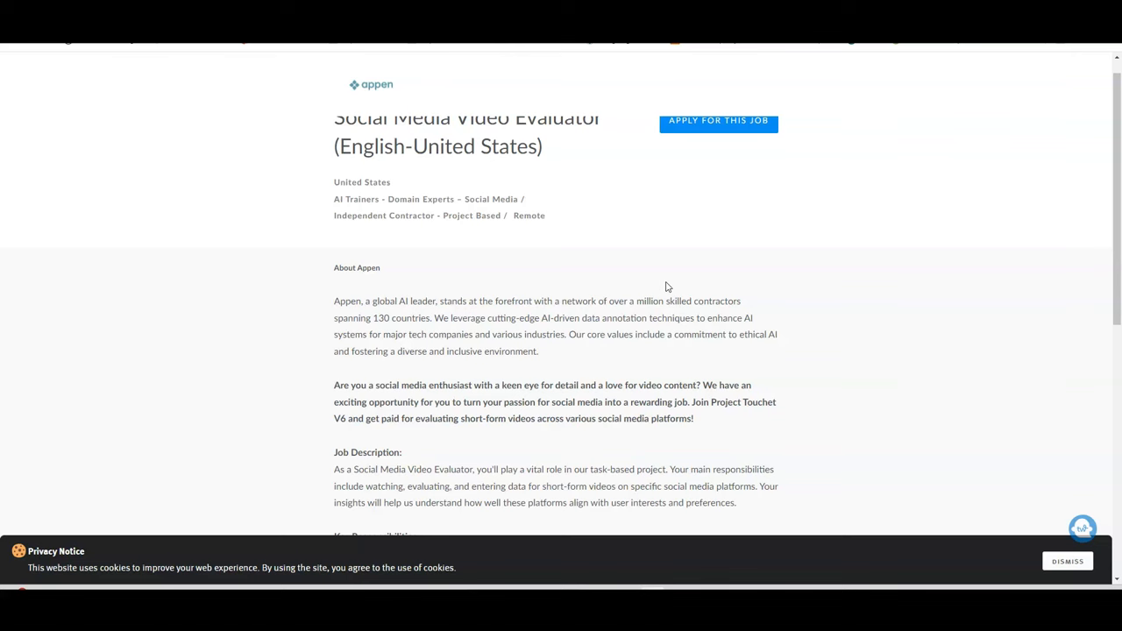
pyautogui.scroll(-3)
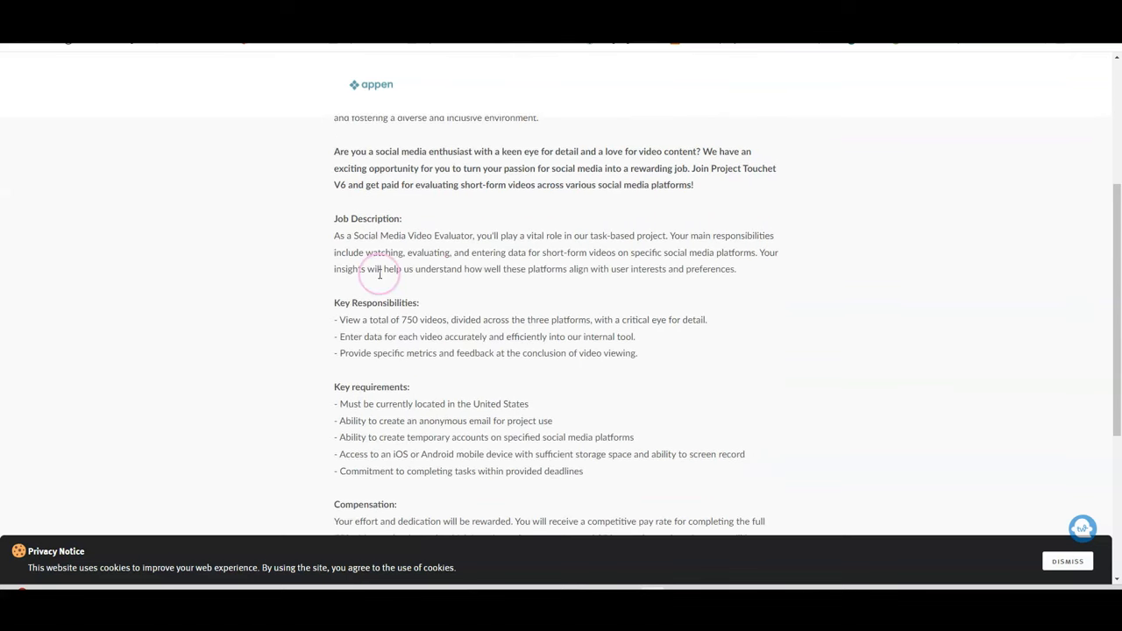
pyautogui.moveTo(553, 267)
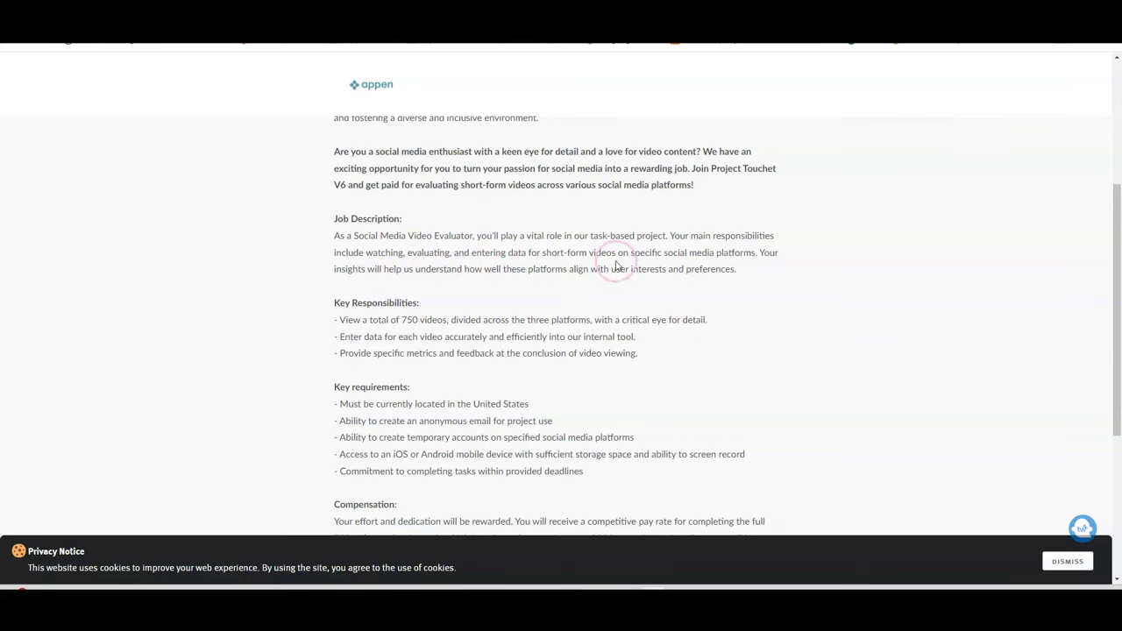
pyautogui.moveTo(763, 266)
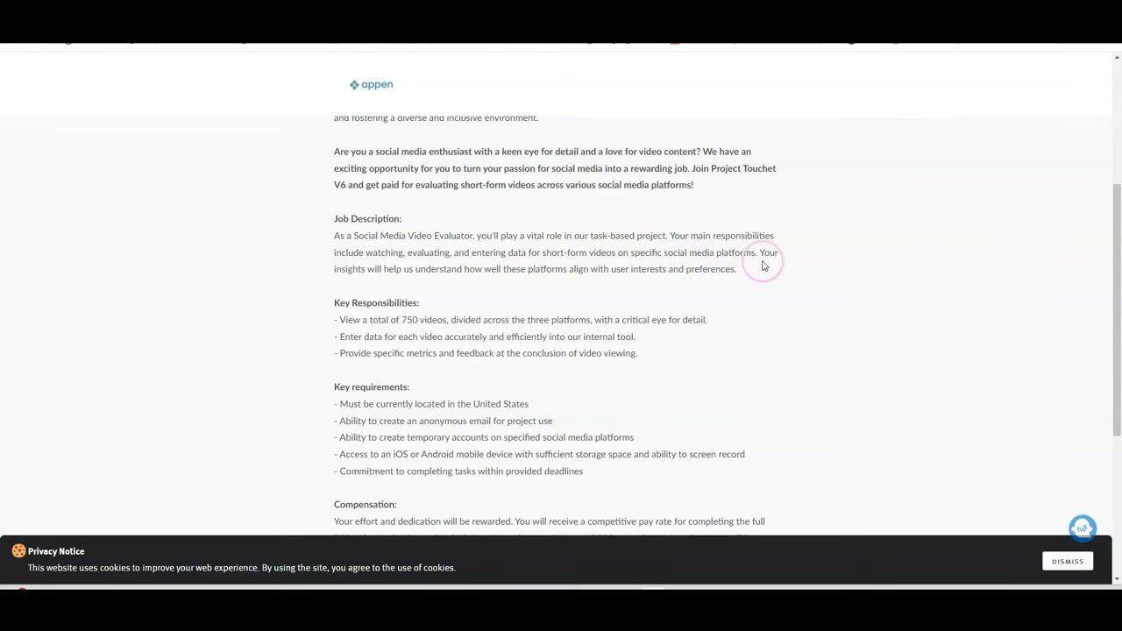
pyautogui.moveTo(255, 336)
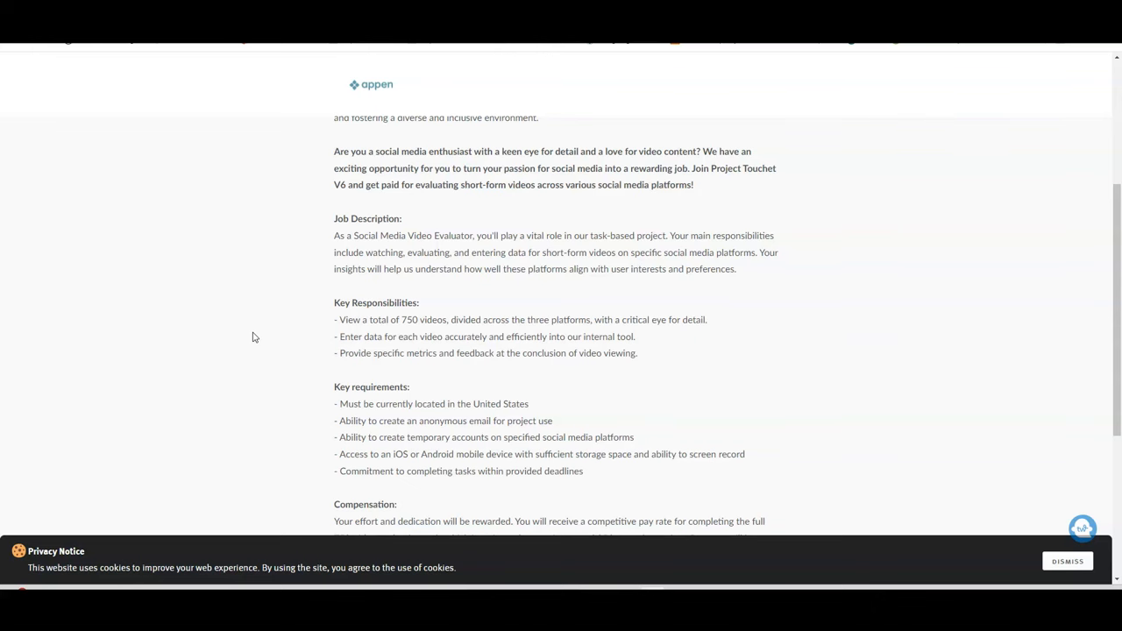
pyautogui.click(270, 333)
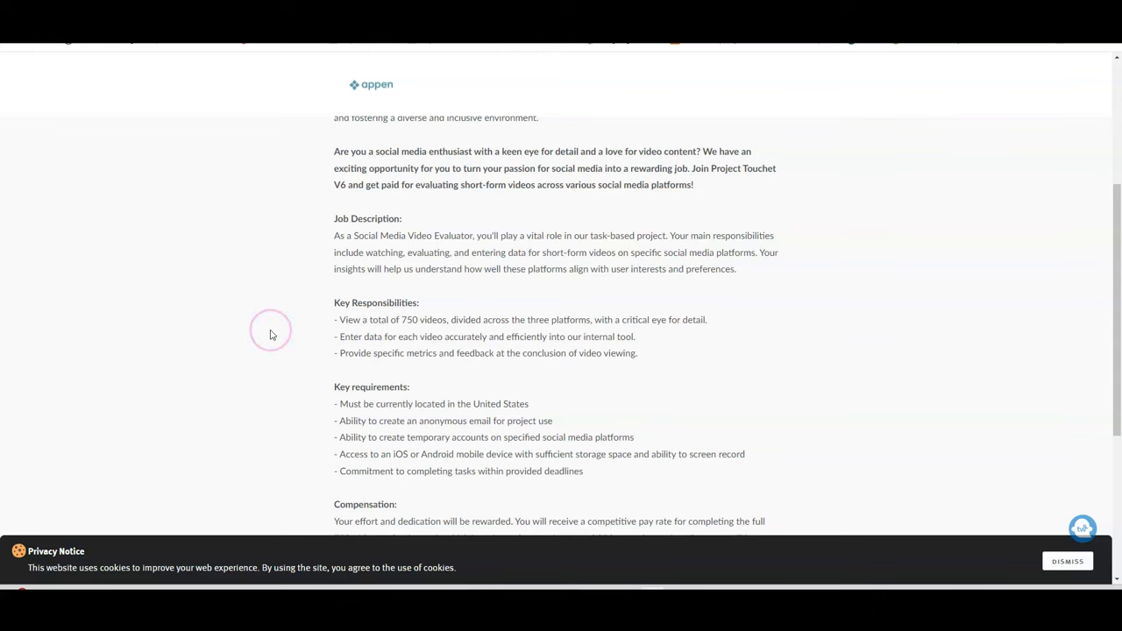
pyautogui.moveTo(509, 351)
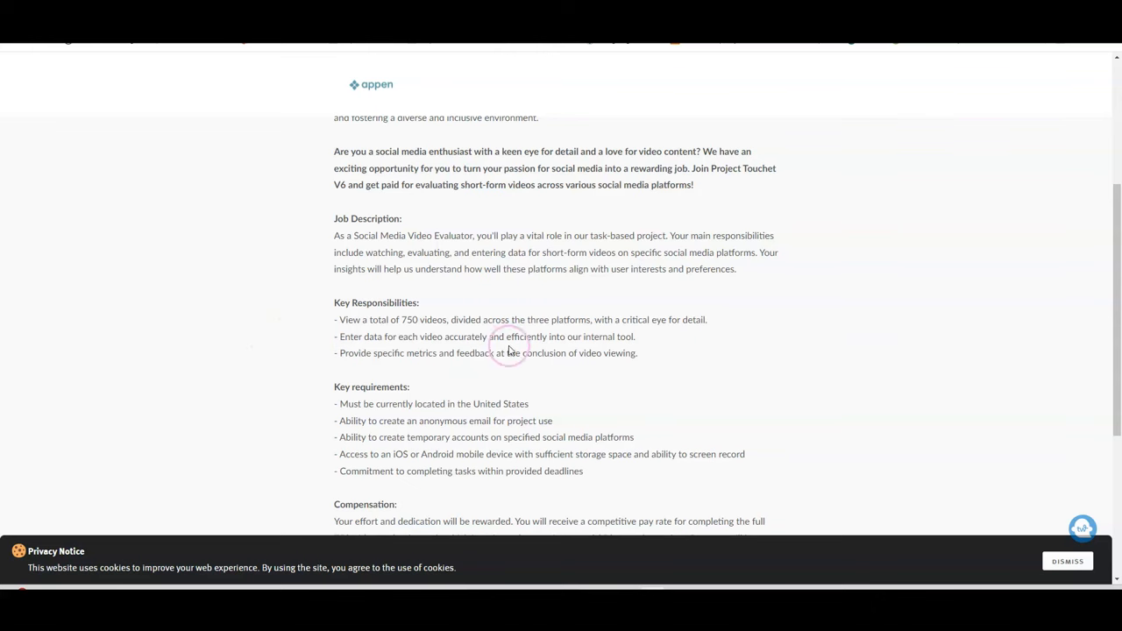
pyautogui.moveTo(750, 426)
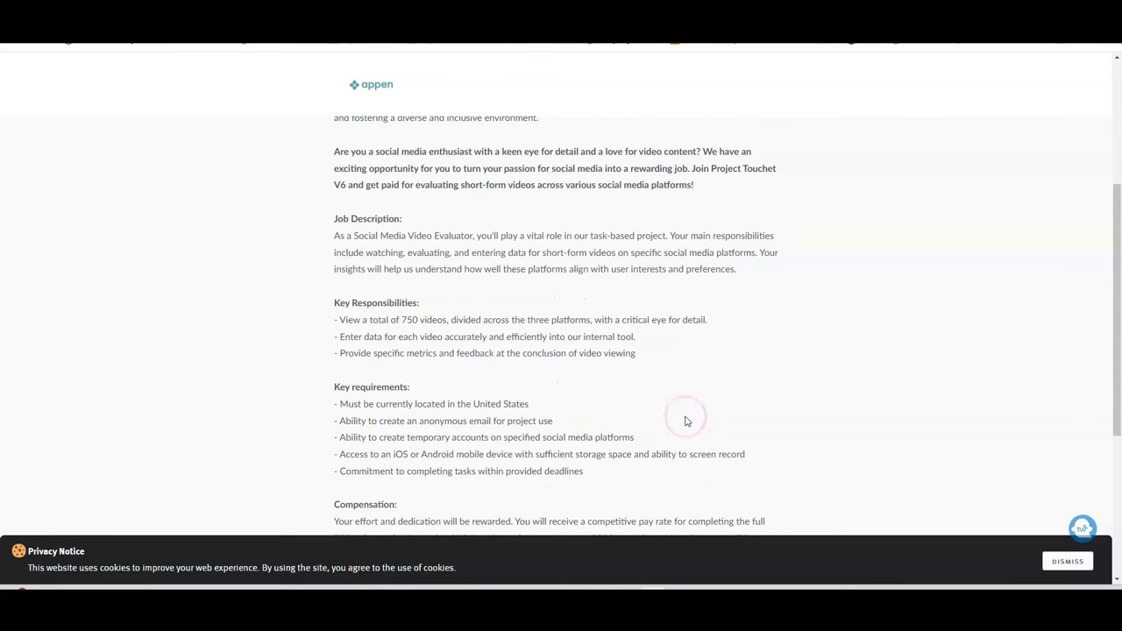
pyautogui.moveTo(404, 470)
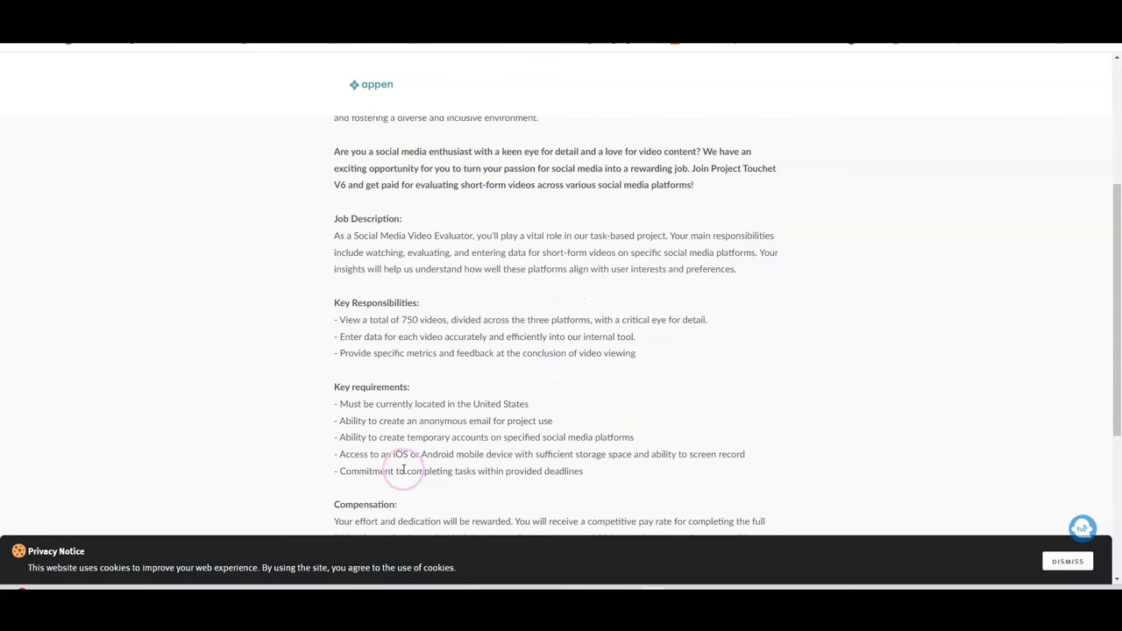
pyautogui.moveTo(484, 458)
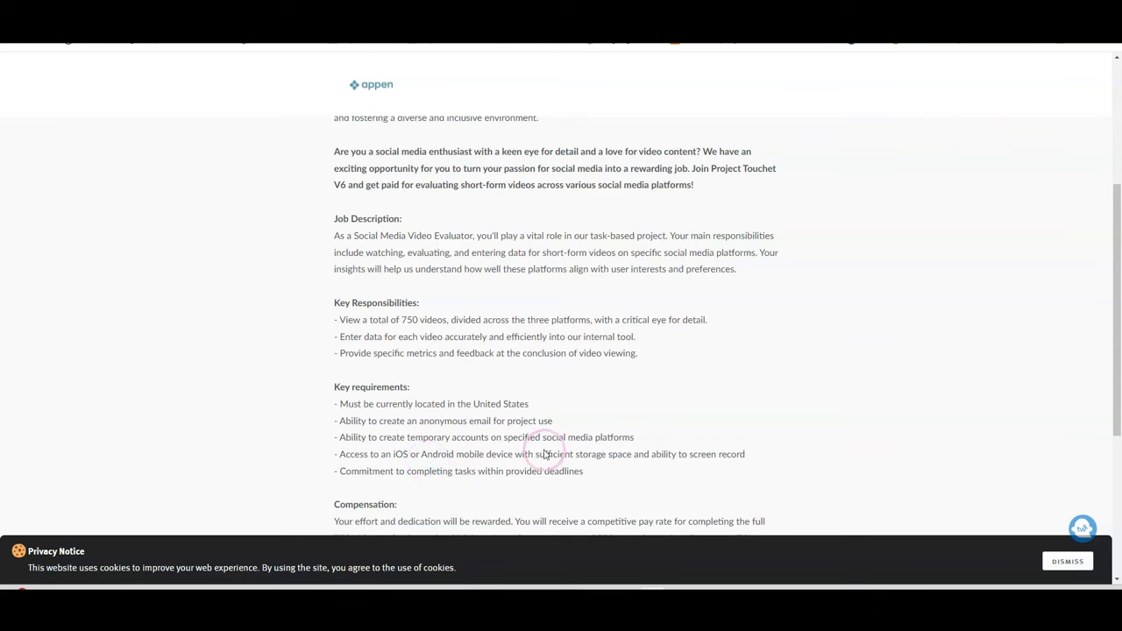
pyautogui.moveTo(452, 433)
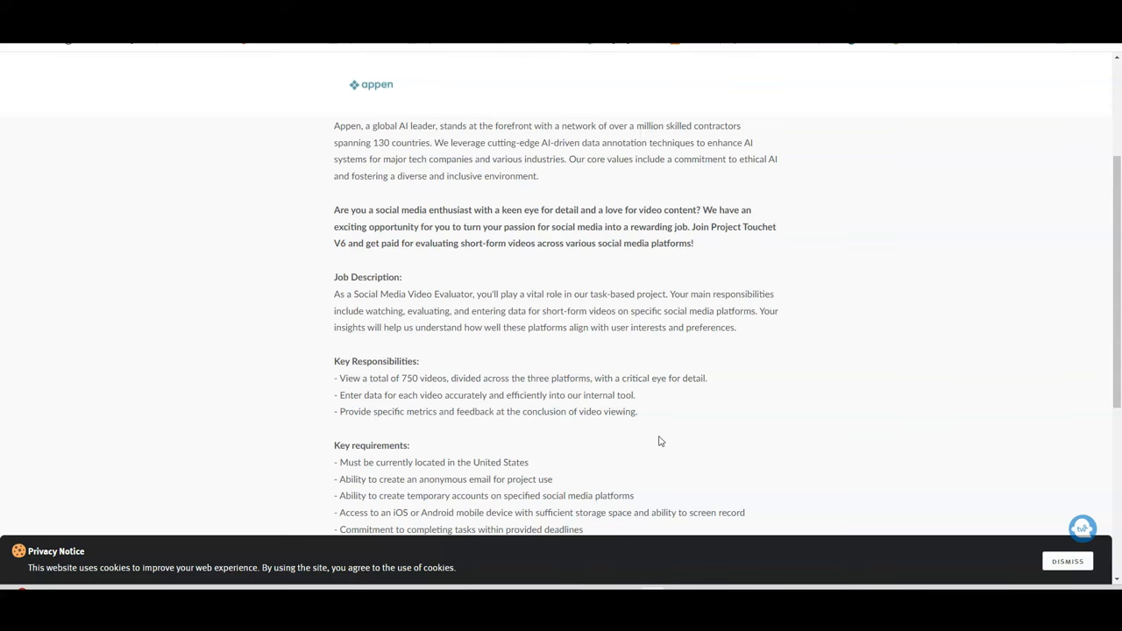
pyautogui.scroll(-3)
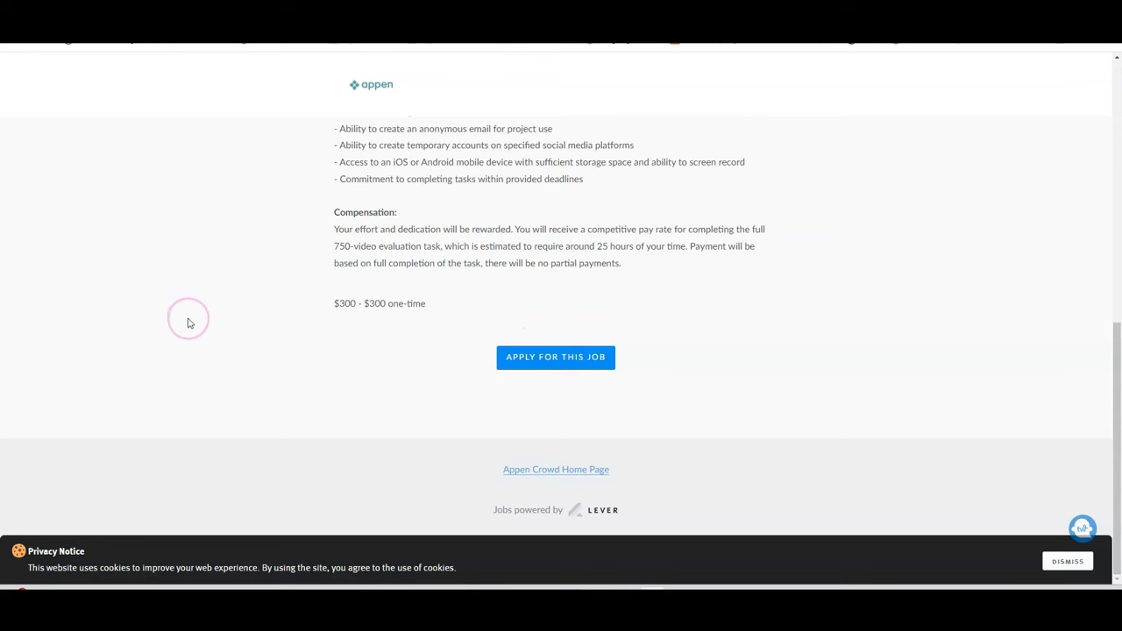
pyautogui.moveTo(439, 336)
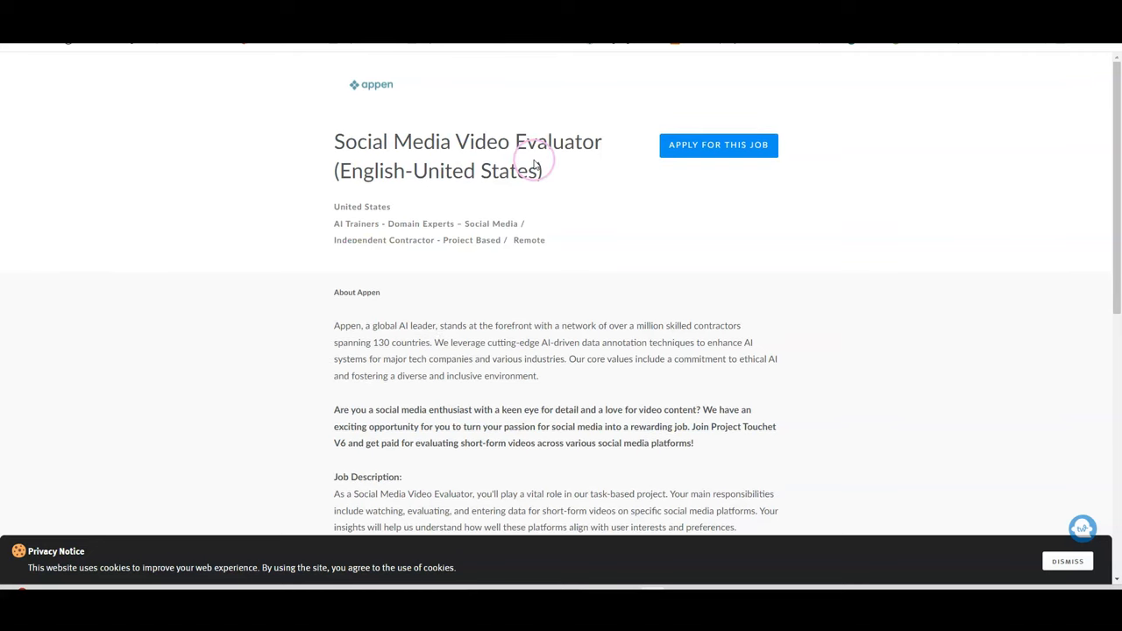
pyautogui.moveTo(594, 180)
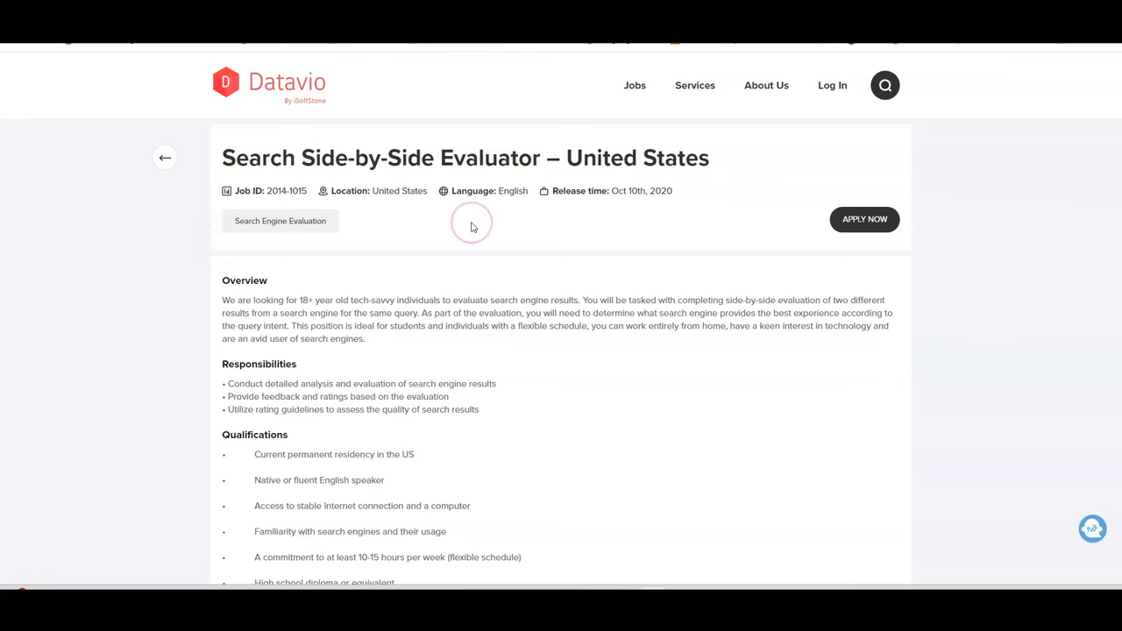
pyautogui.moveTo(402, 295)
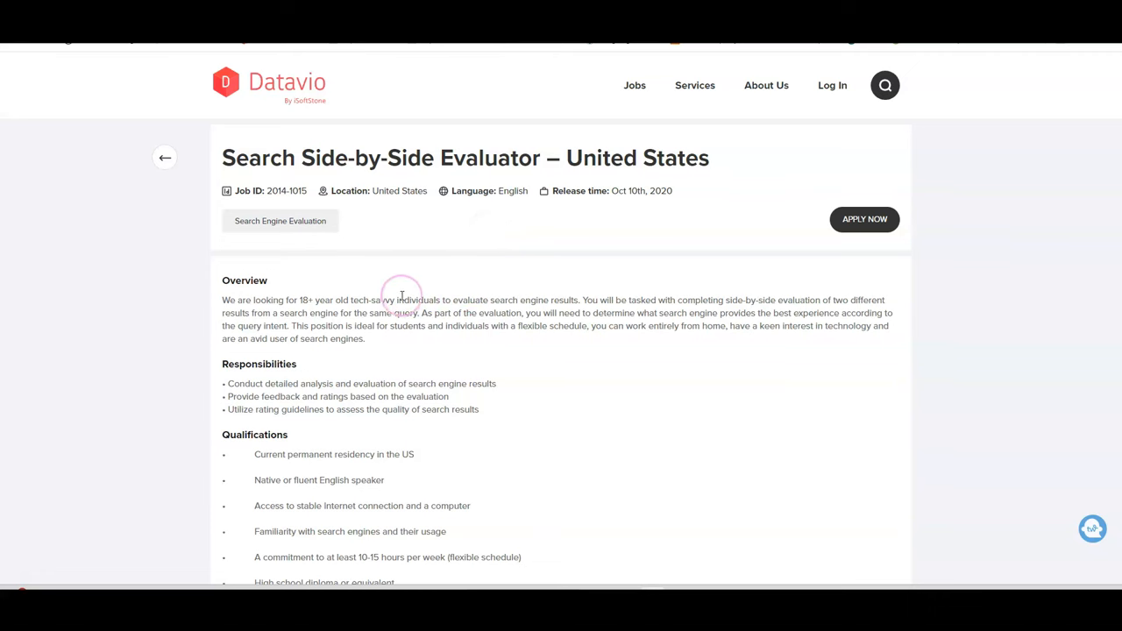
pyautogui.moveTo(442, 354)
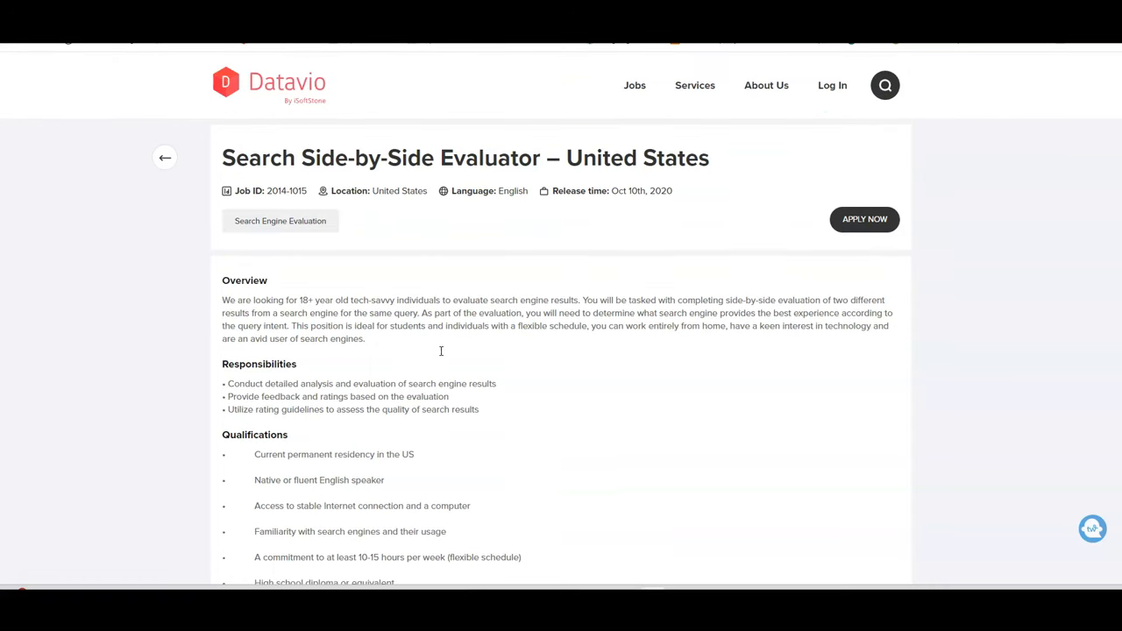
pyautogui.moveTo(25, 371)
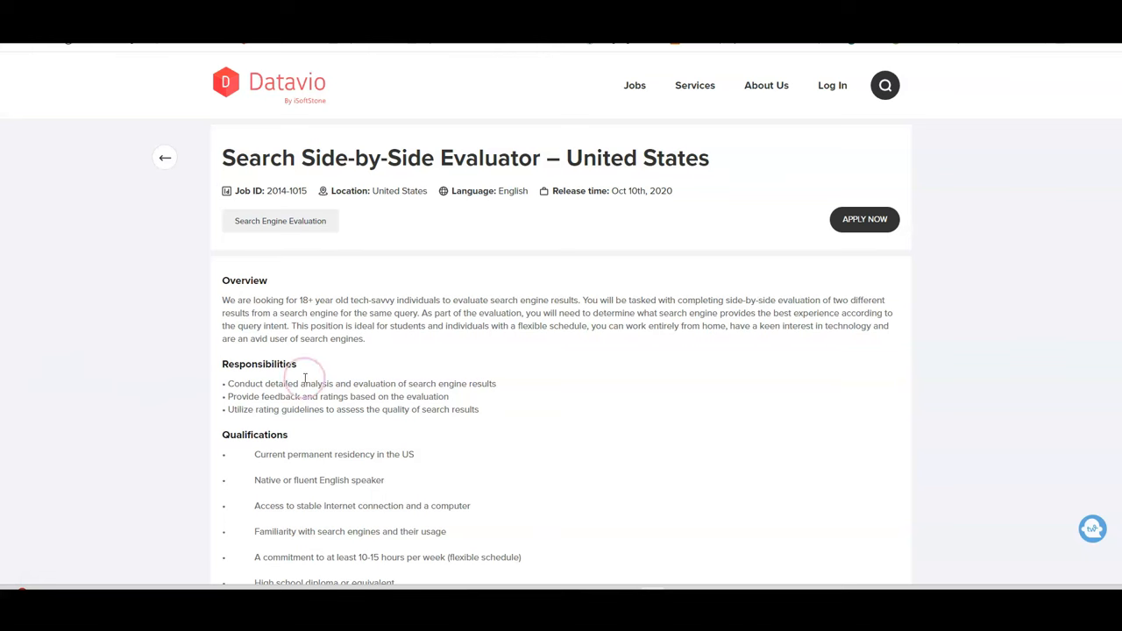
pyautogui.moveTo(340, 435)
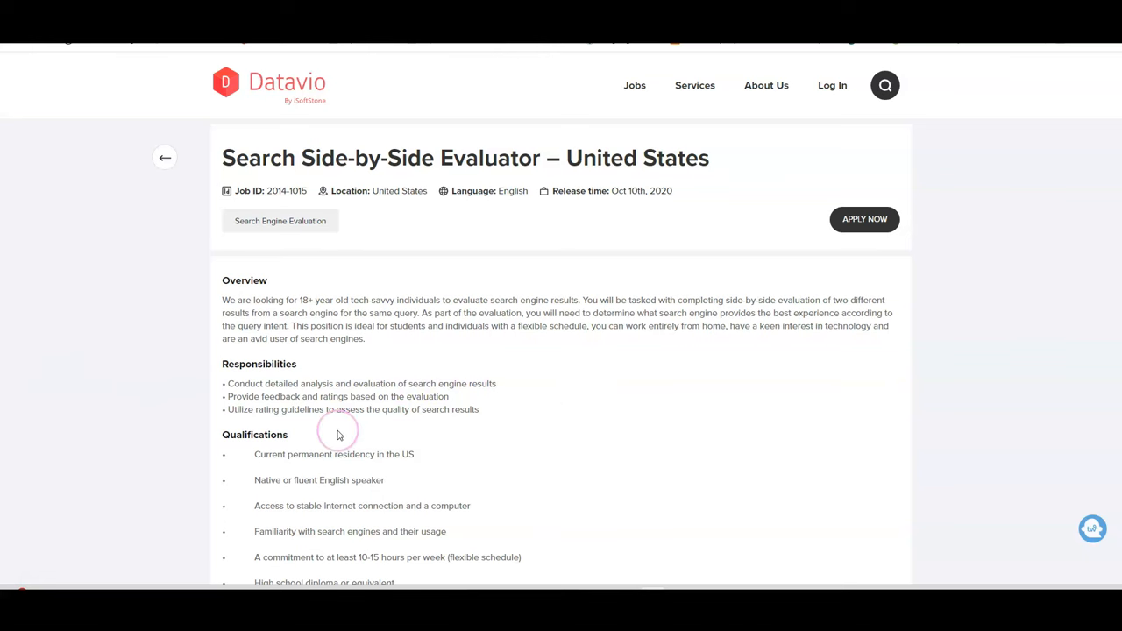
pyautogui.moveTo(445, 410)
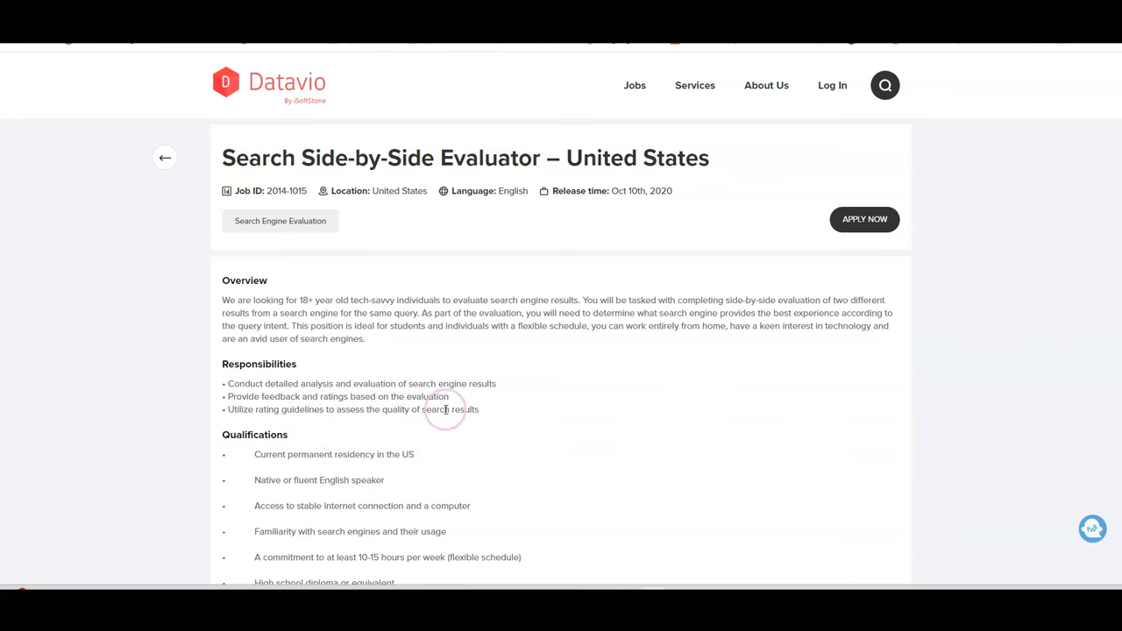
pyautogui.moveTo(567, 422)
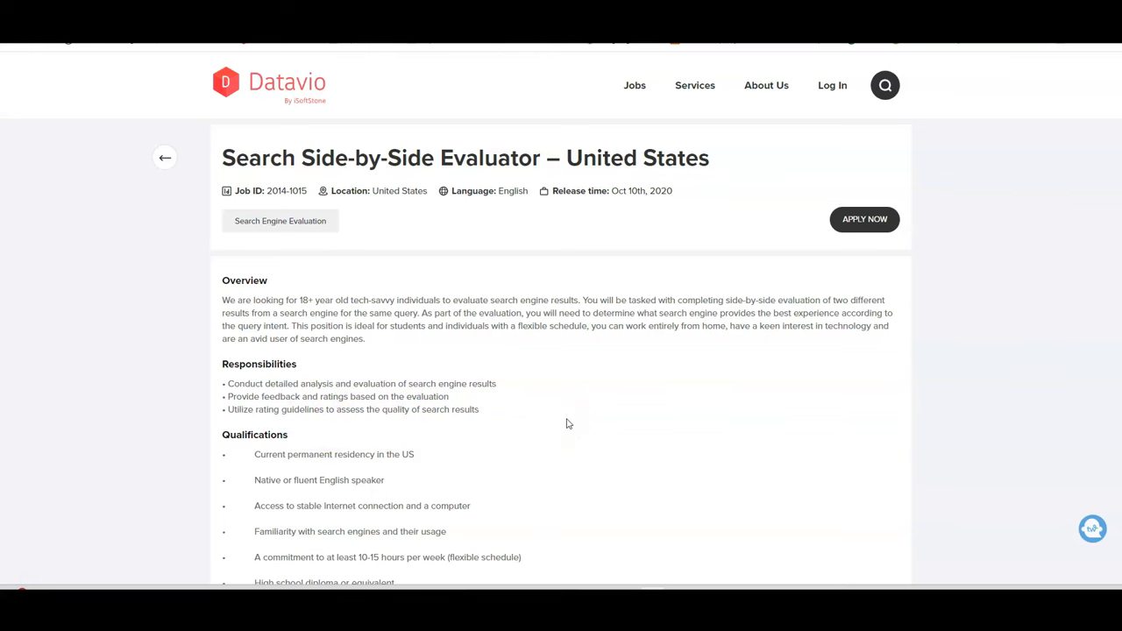
# Read the Search Side-by-Side Evaluator posting down to its $0.60-per-judgement pay
pyautogui.click(348, 348)
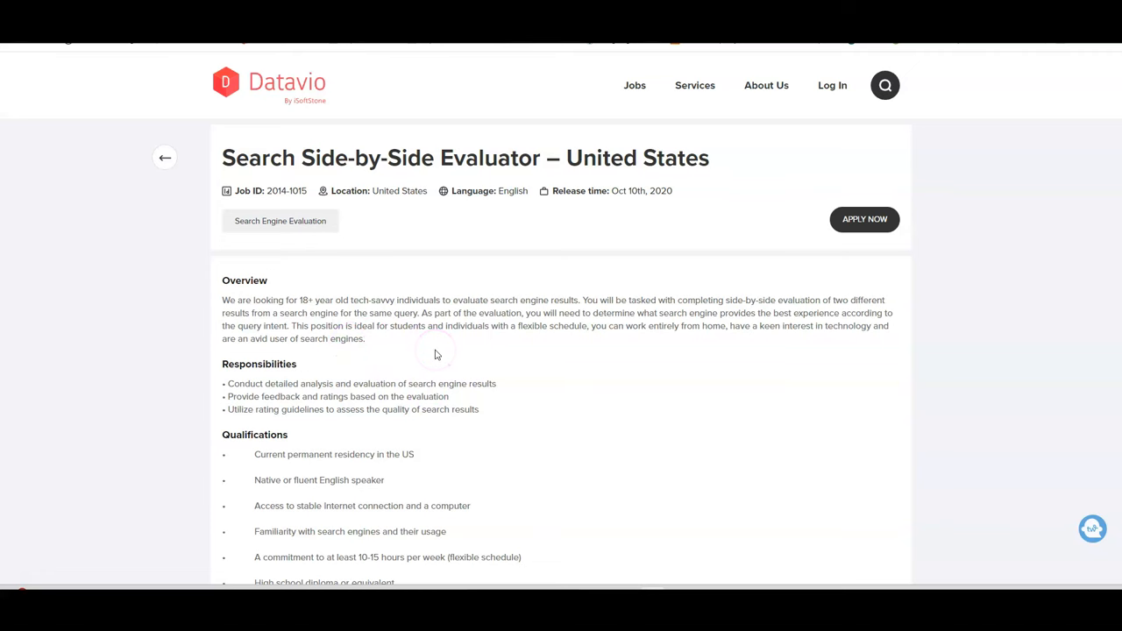
pyautogui.scroll(-3)
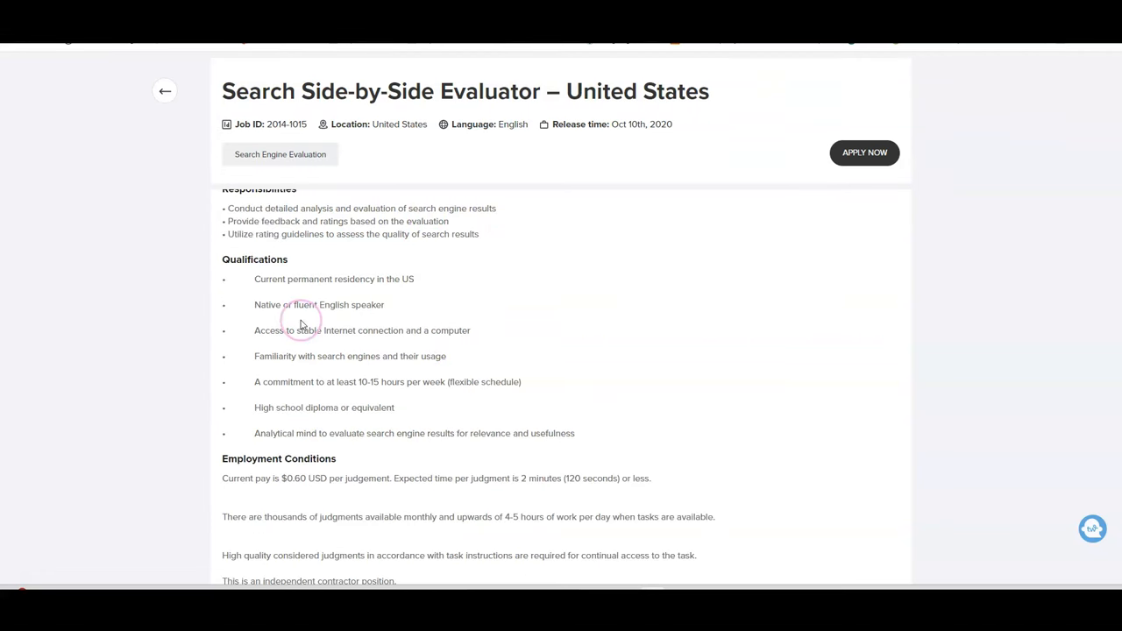
pyautogui.moveTo(357, 319)
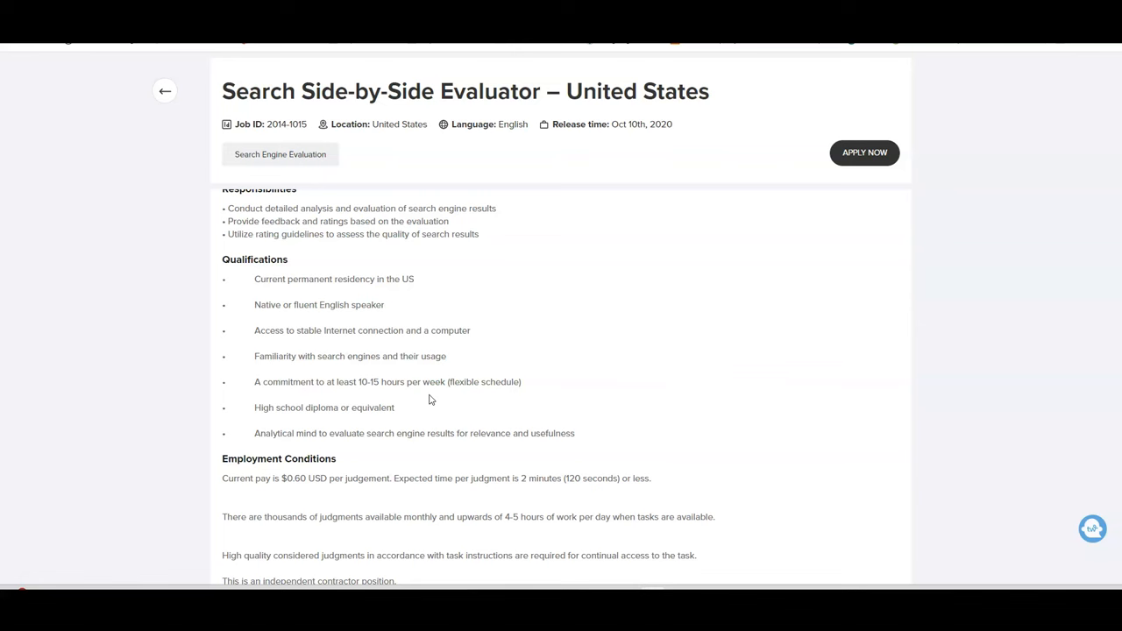
pyautogui.scroll(-3)
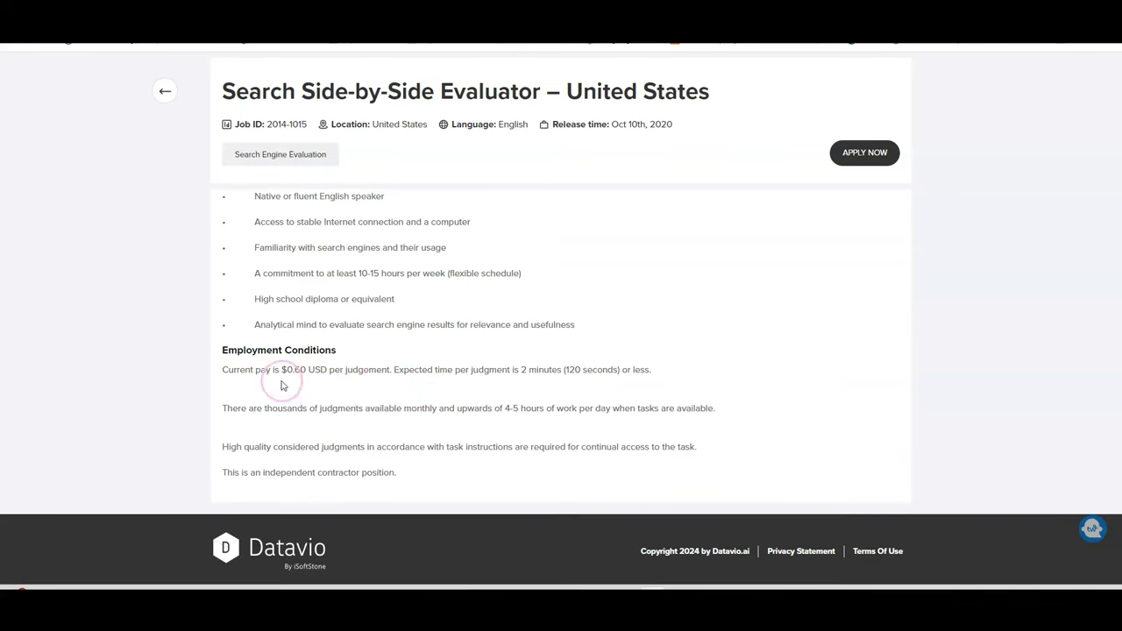
pyautogui.moveTo(626, 392)
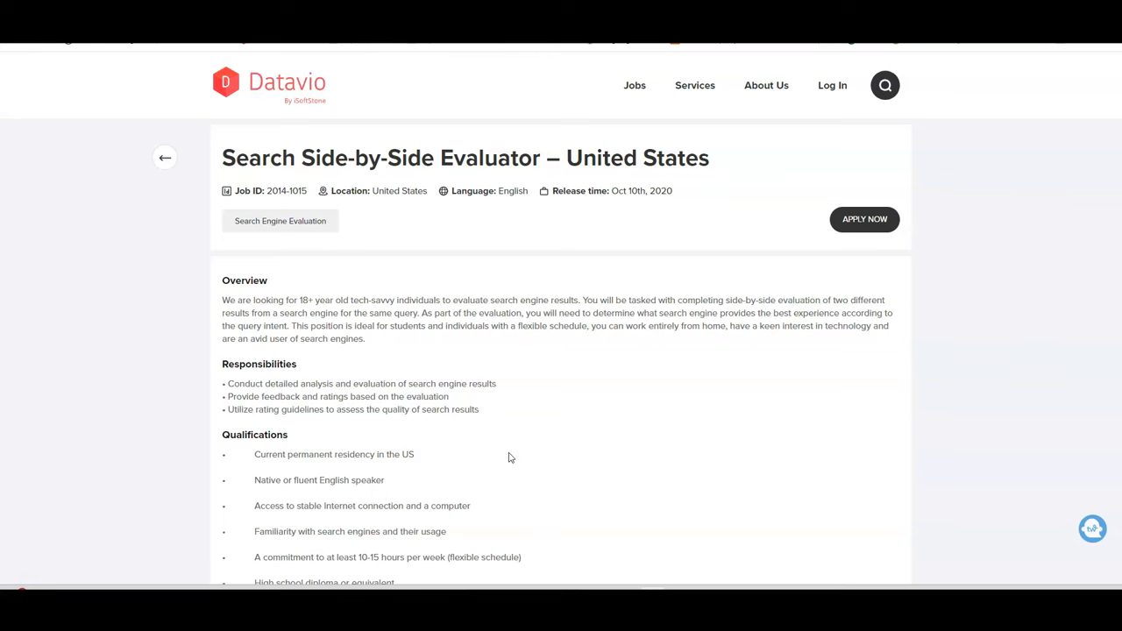
pyautogui.moveTo(635, 85)
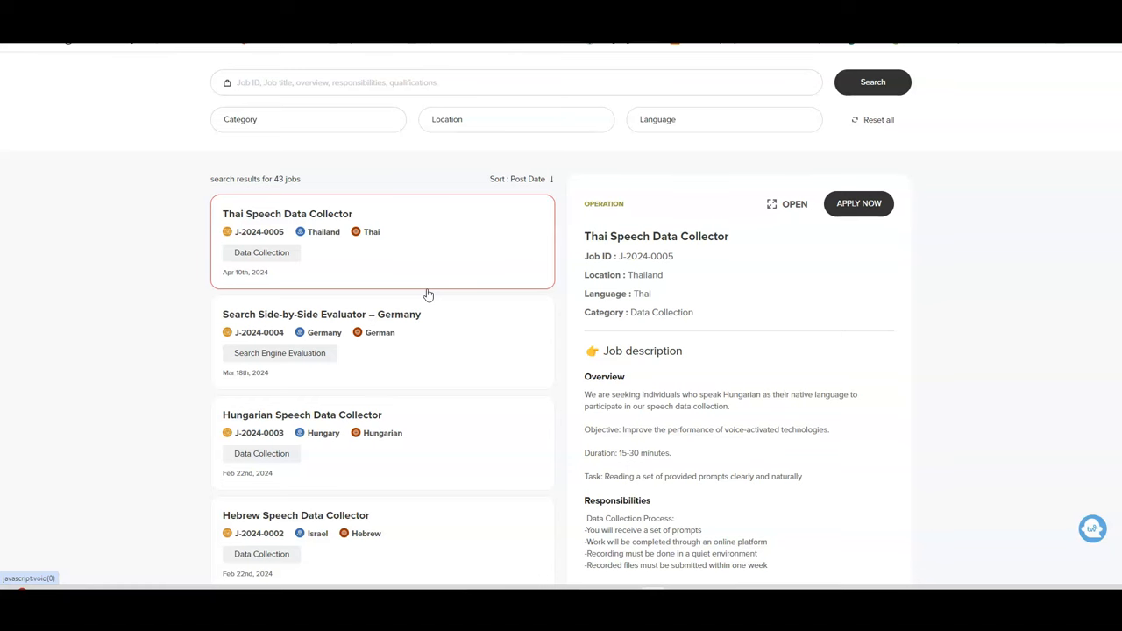
# Browse Datavio's speech data collector listings before the Appen AI Trainers board
pyautogui.scroll(-3)
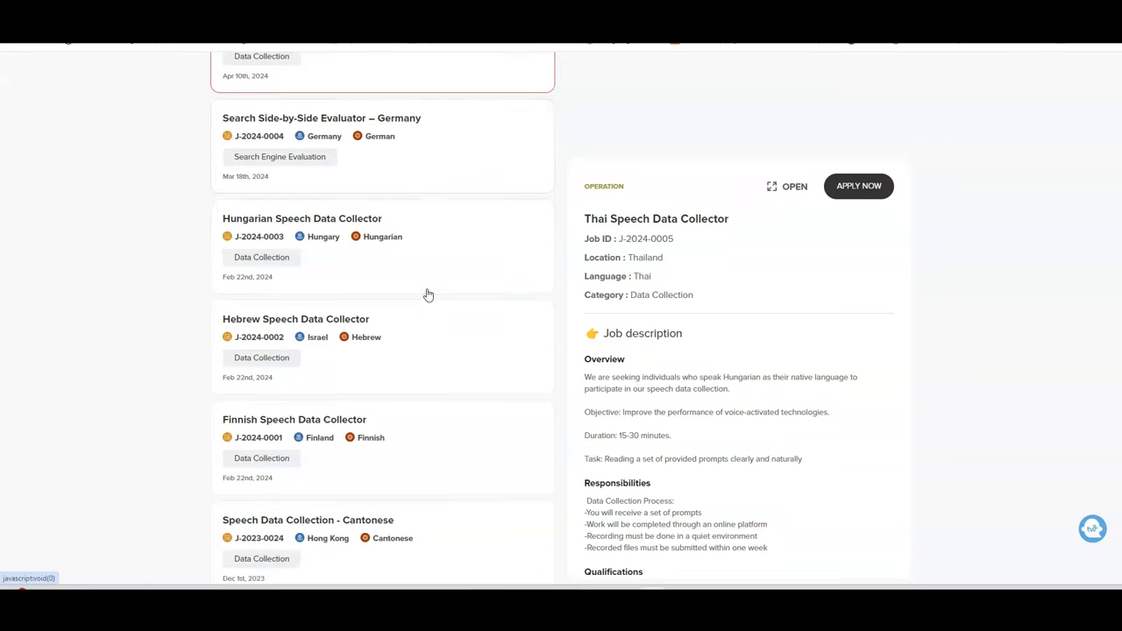
pyautogui.scroll(-3)
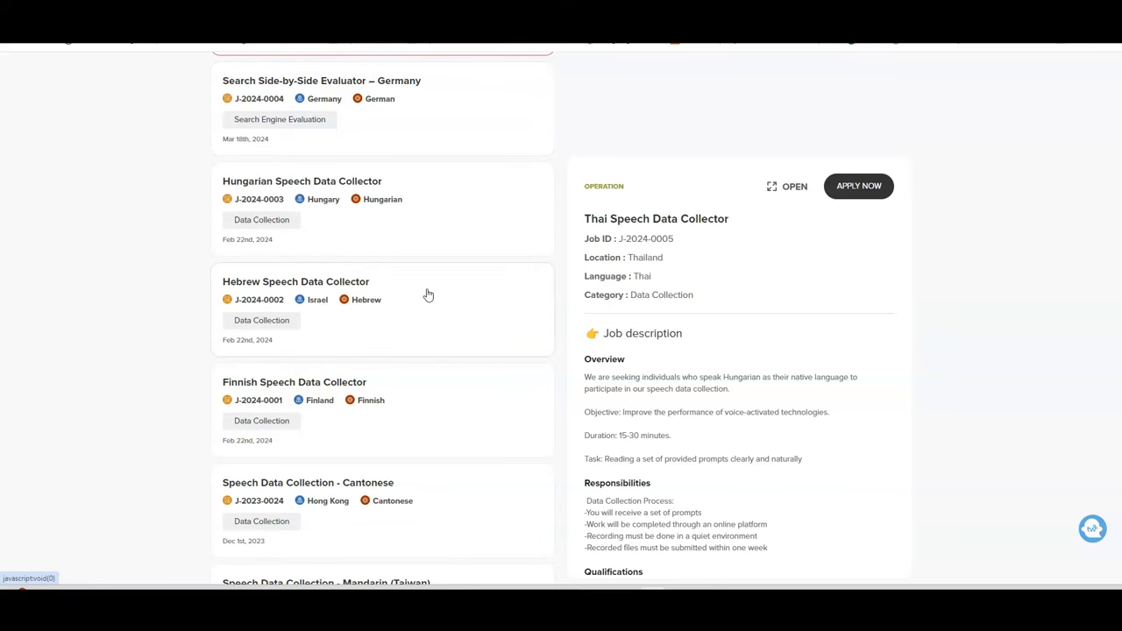
pyautogui.scroll(-3)
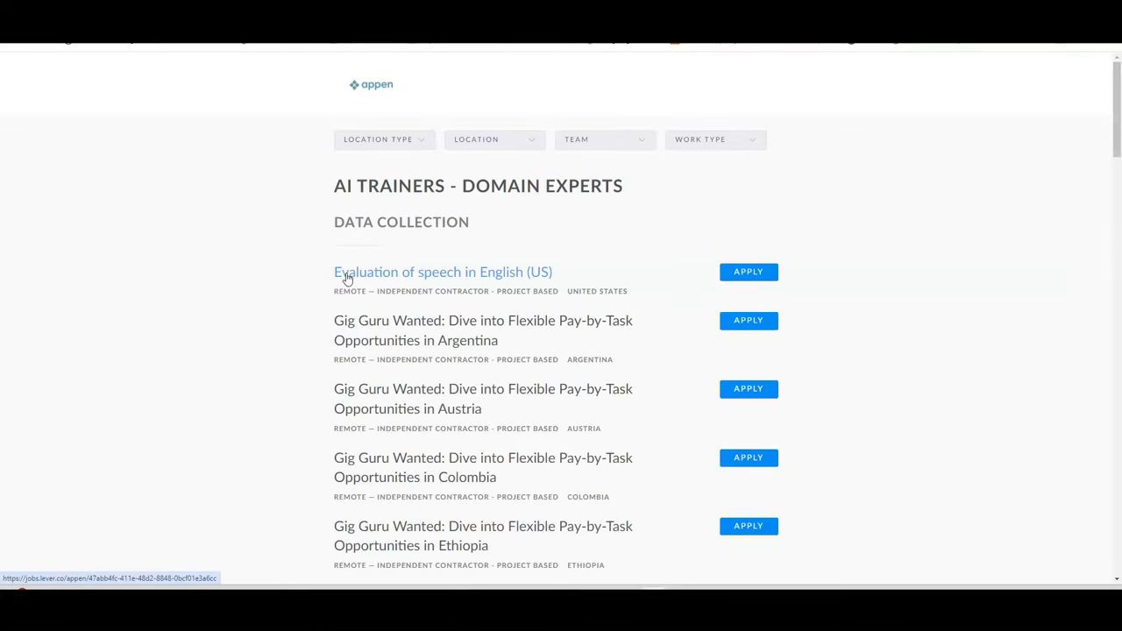
# Browse Appen's country-by-country Gig Guru listings before the 'Side Hustles that Pay up to $300' post
pyautogui.scroll(-3)
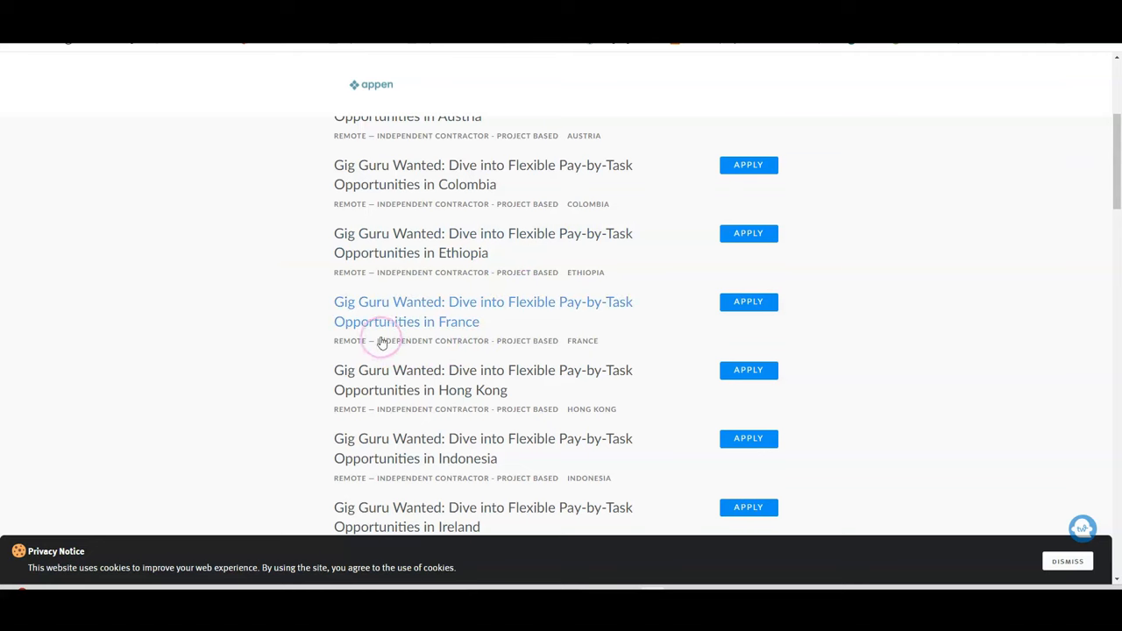
pyautogui.moveTo(470, 389)
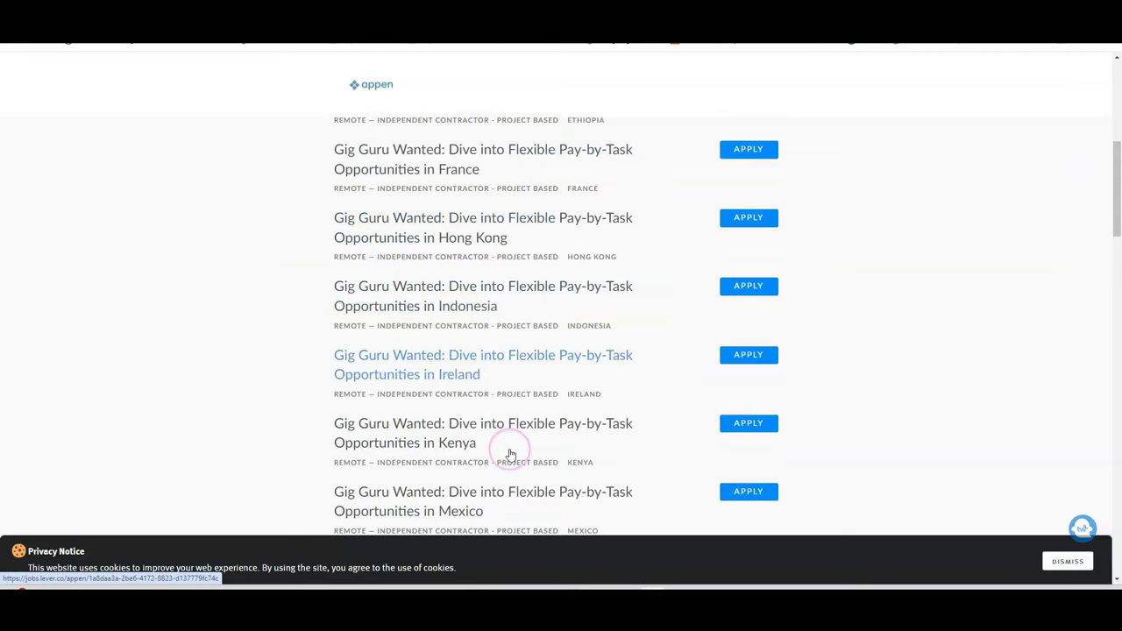
pyautogui.scroll(-3)
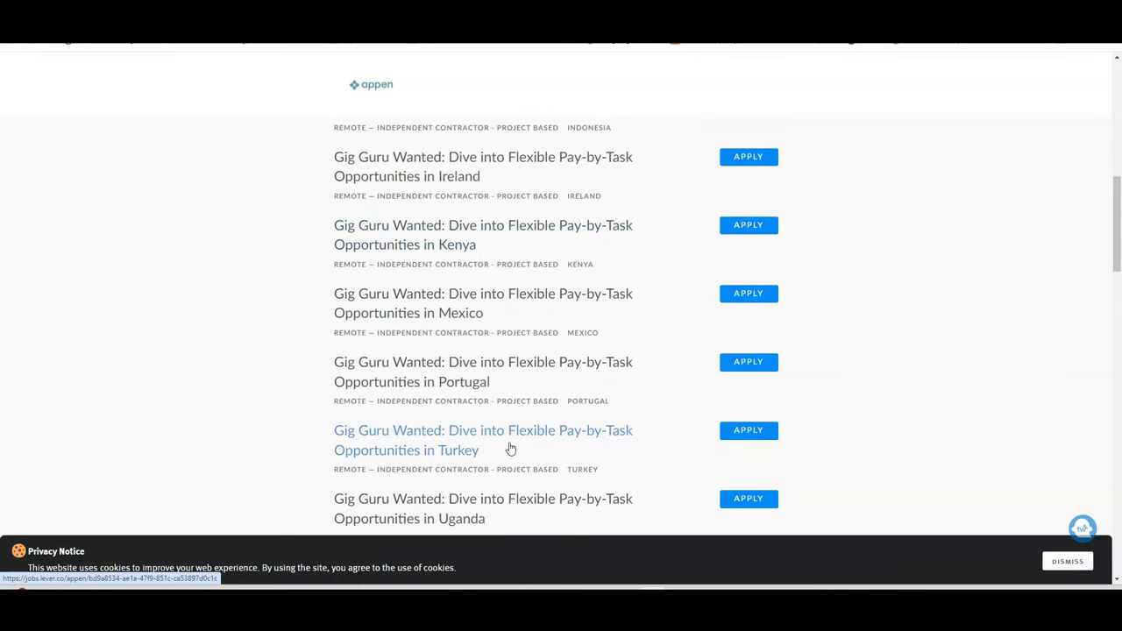
pyautogui.scroll(-3)
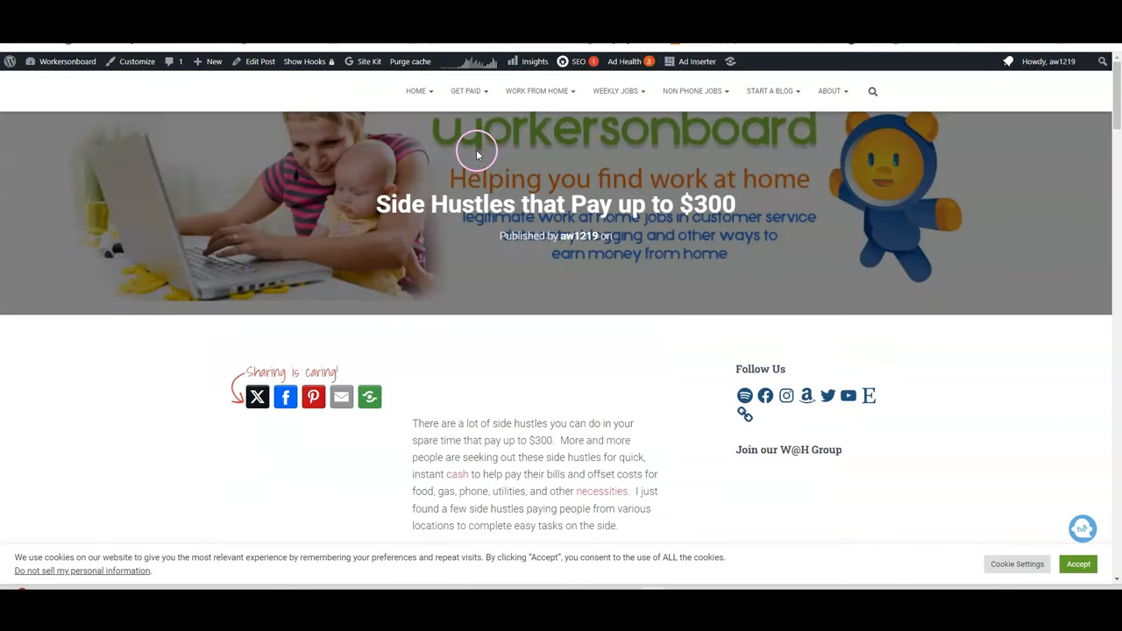
pyautogui.scroll(-3)
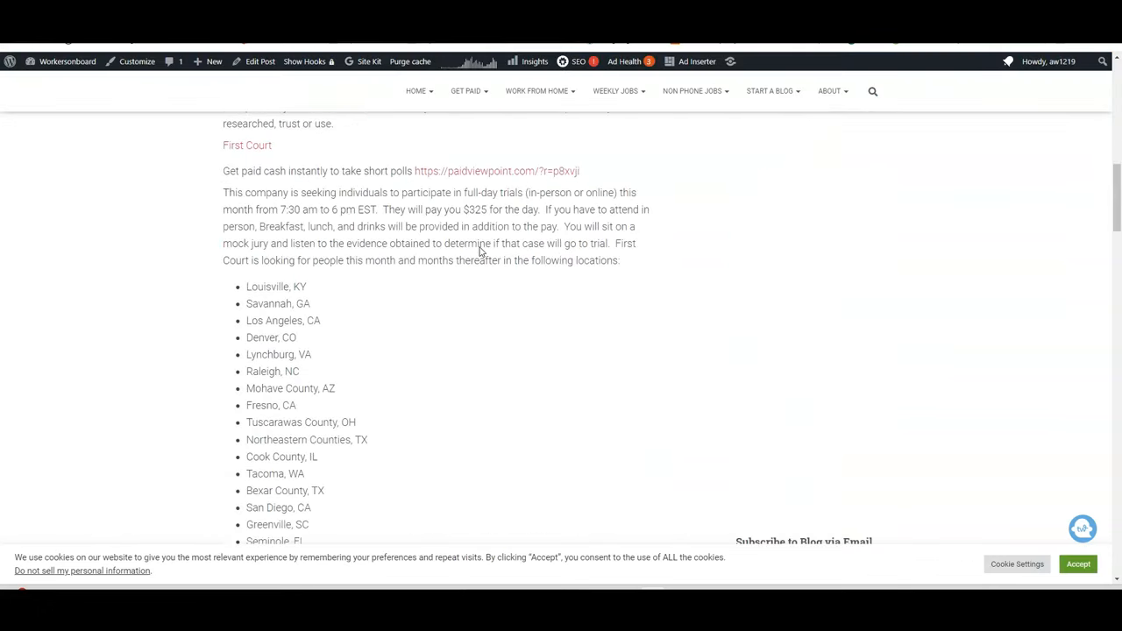
pyautogui.scroll(-3)
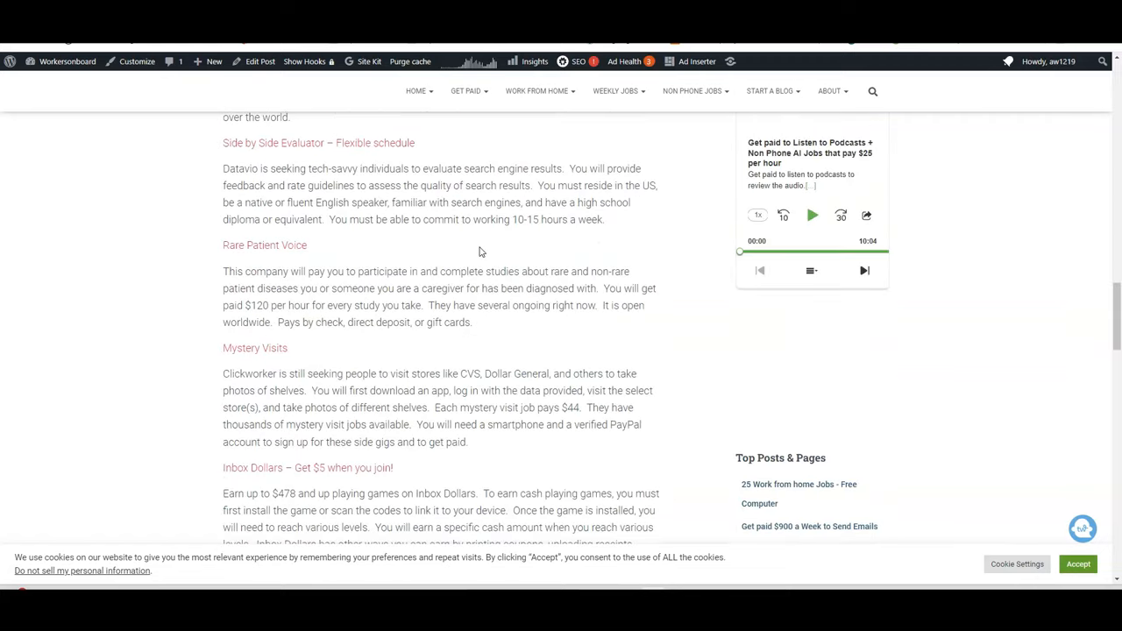
pyautogui.scroll(-3)
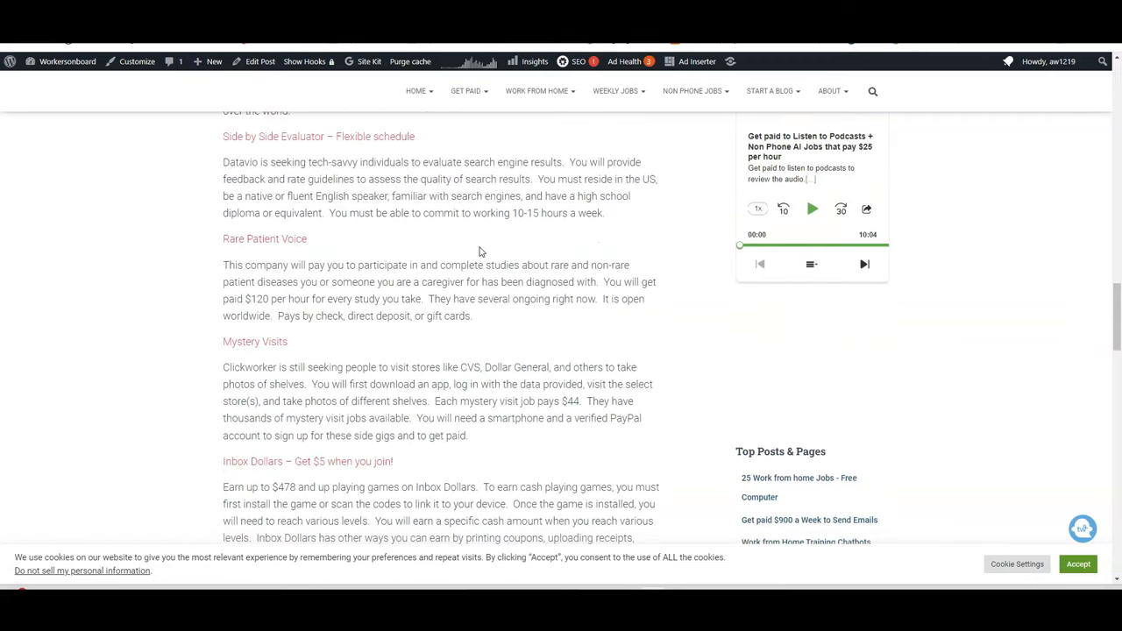
pyautogui.scroll(-3)
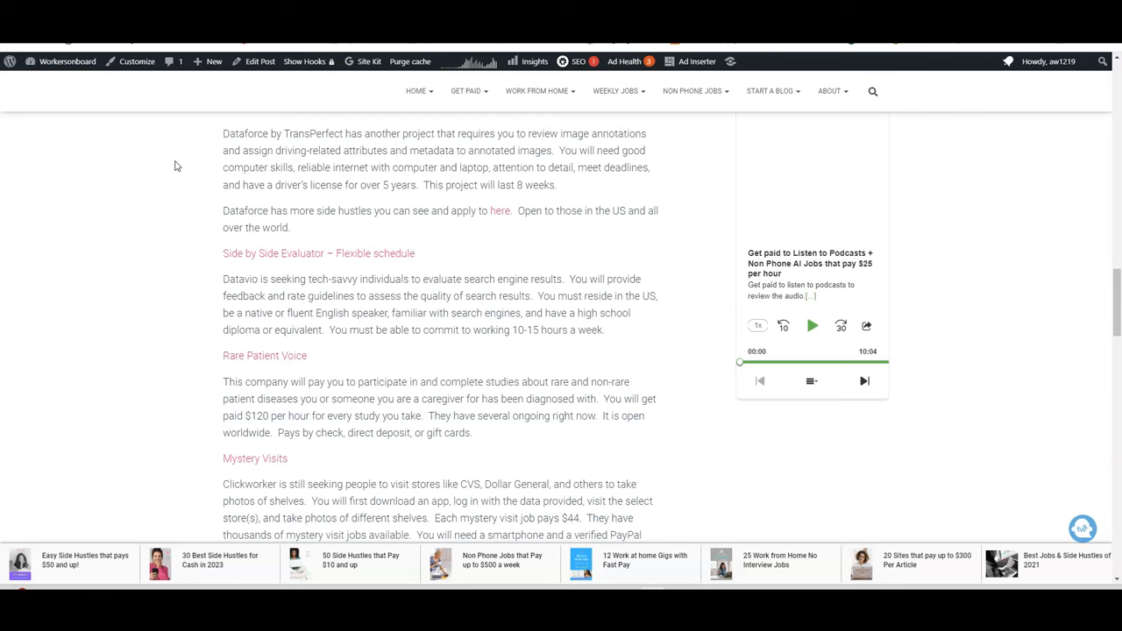
pyautogui.click(116, 254)
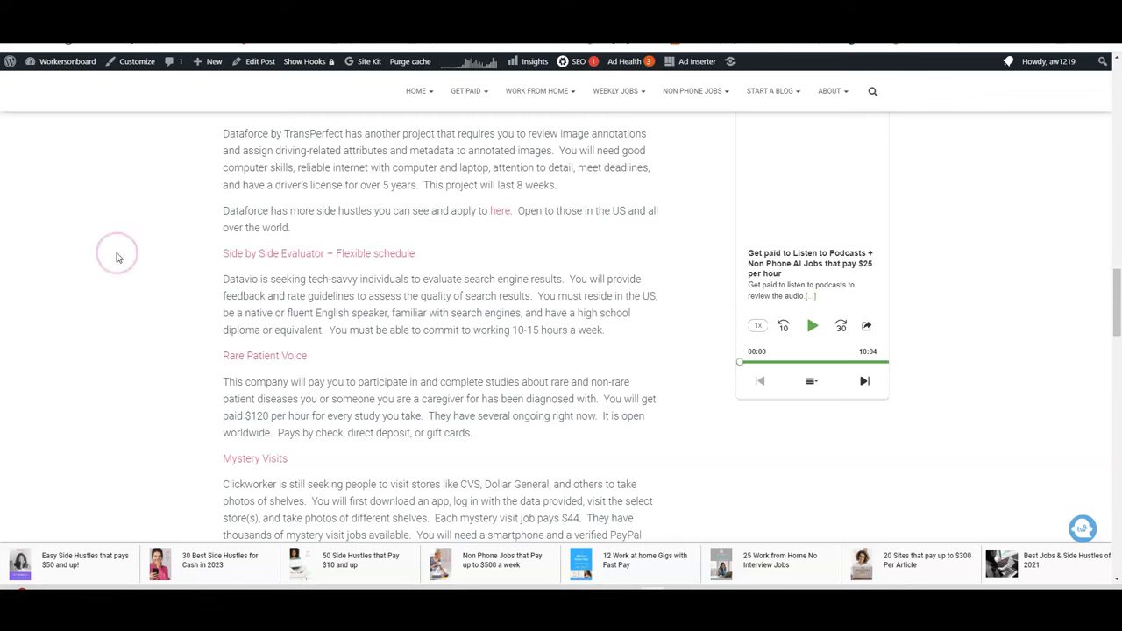
pyautogui.moveTo(28, 551)
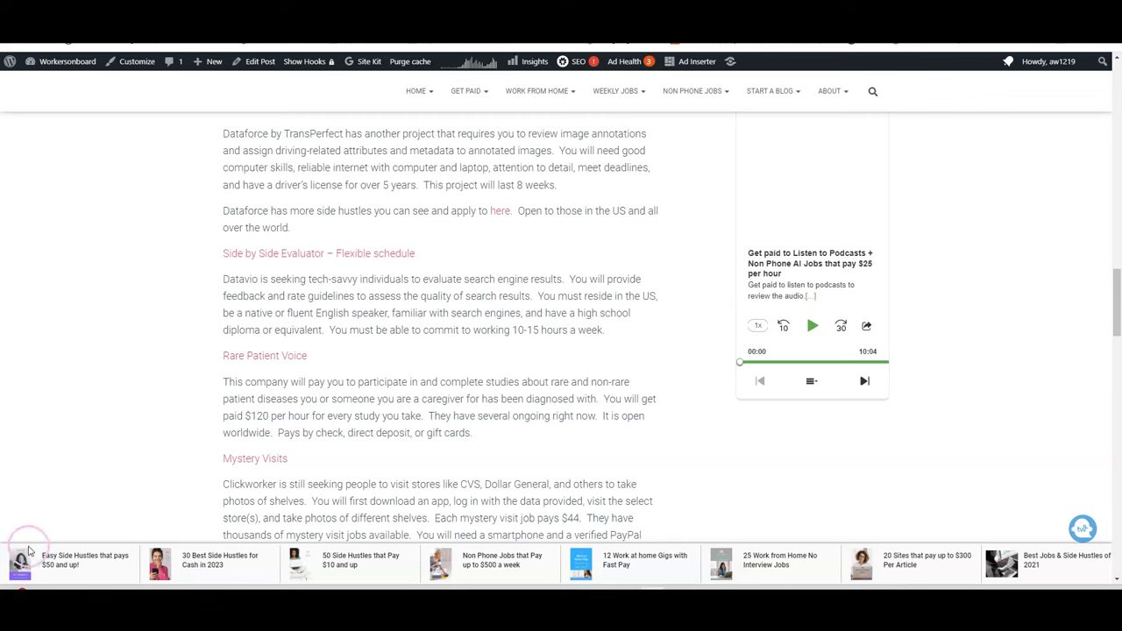